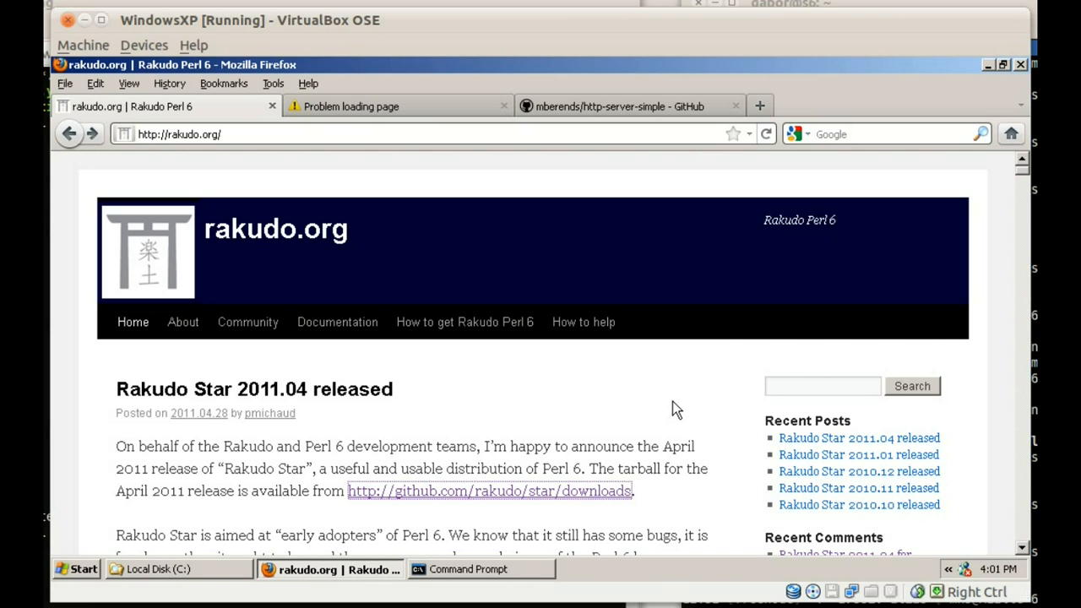
{"action": "mouse_move", "coordinate": [595, 429]}
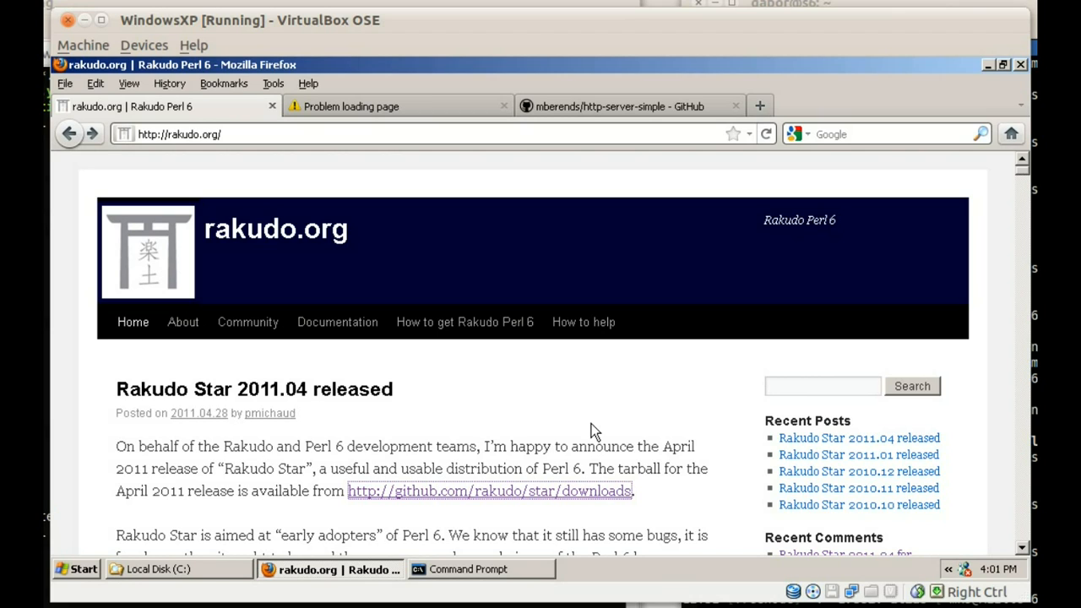
{"action": "mouse_move", "coordinate": [465, 452]}
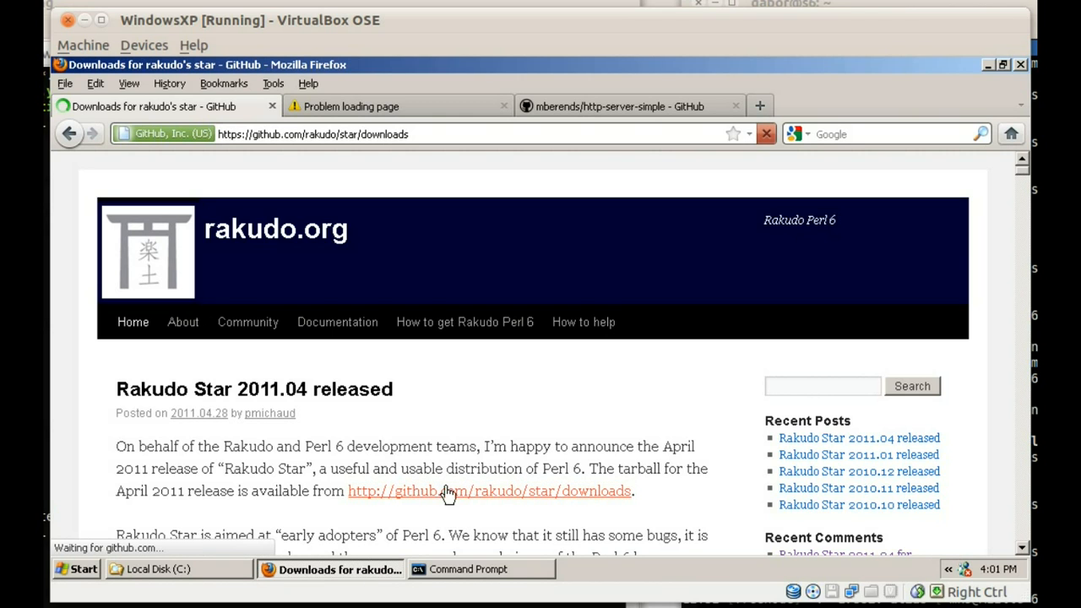
Reach GitHub's rakudo/star downloads page listing the Windows installer and tarballs, then check installed programs
{"action": "left_click", "coordinate": [490, 492]}
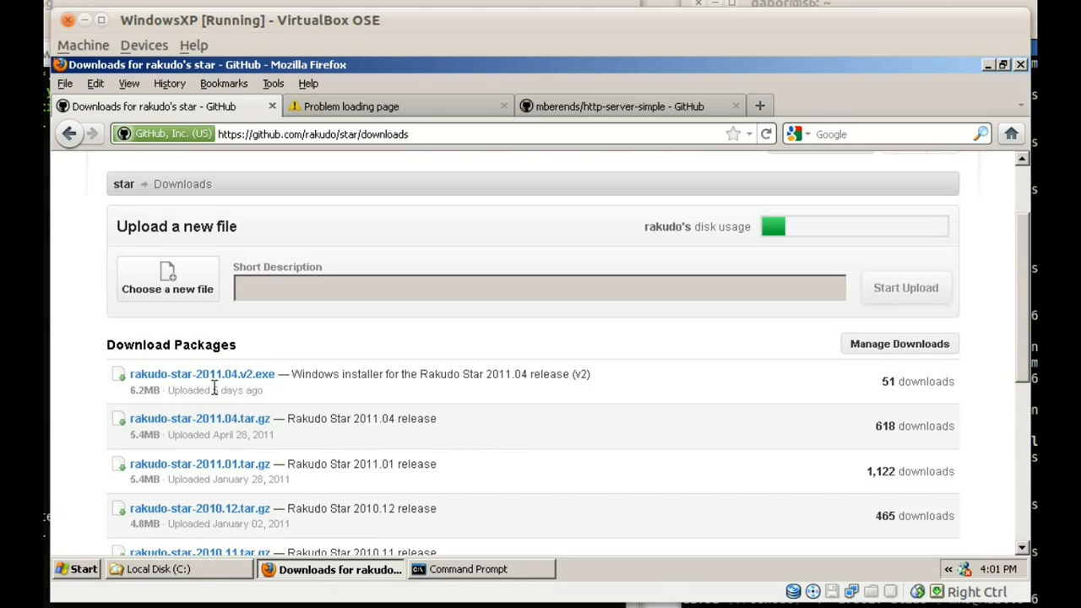
{"action": "mouse_move", "coordinate": [252, 388]}
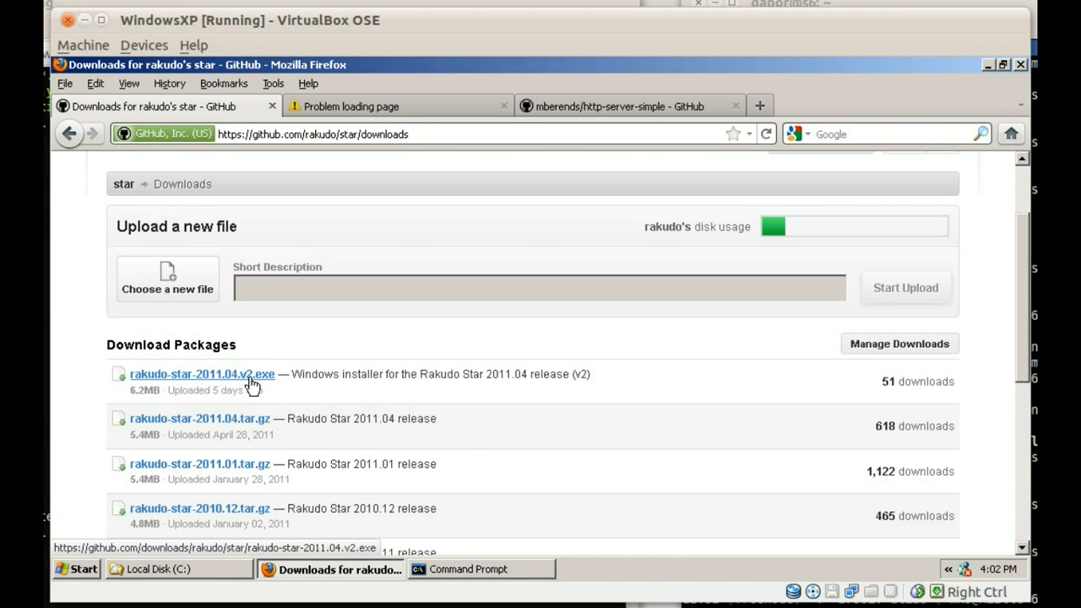
{"action": "mouse_move", "coordinate": [233, 382]}
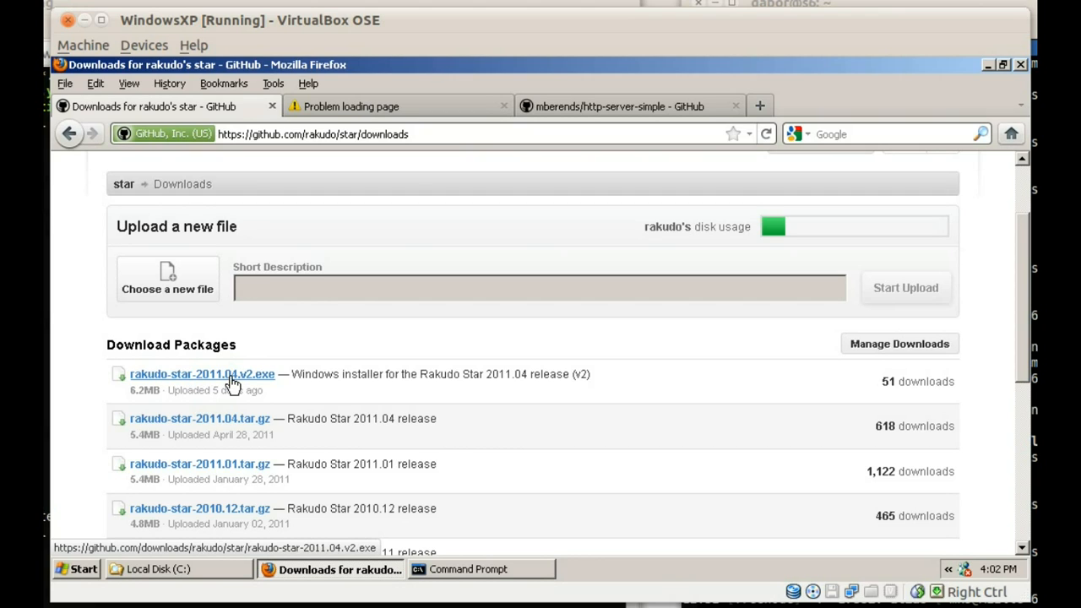
{"action": "mouse_move", "coordinate": [166, 487]}
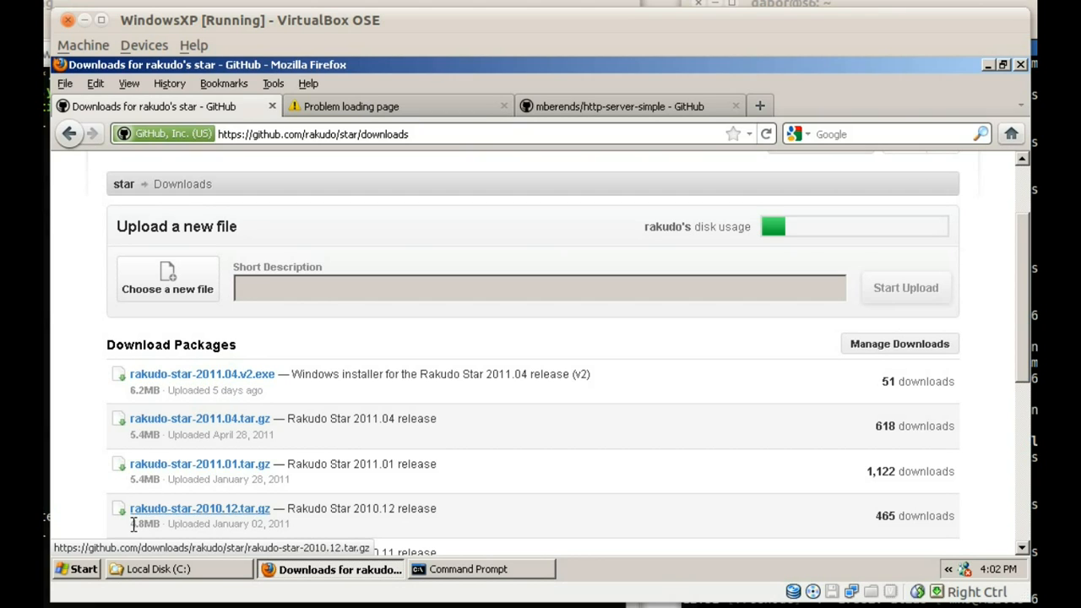
{"action": "left_click", "coordinate": [81, 569]}
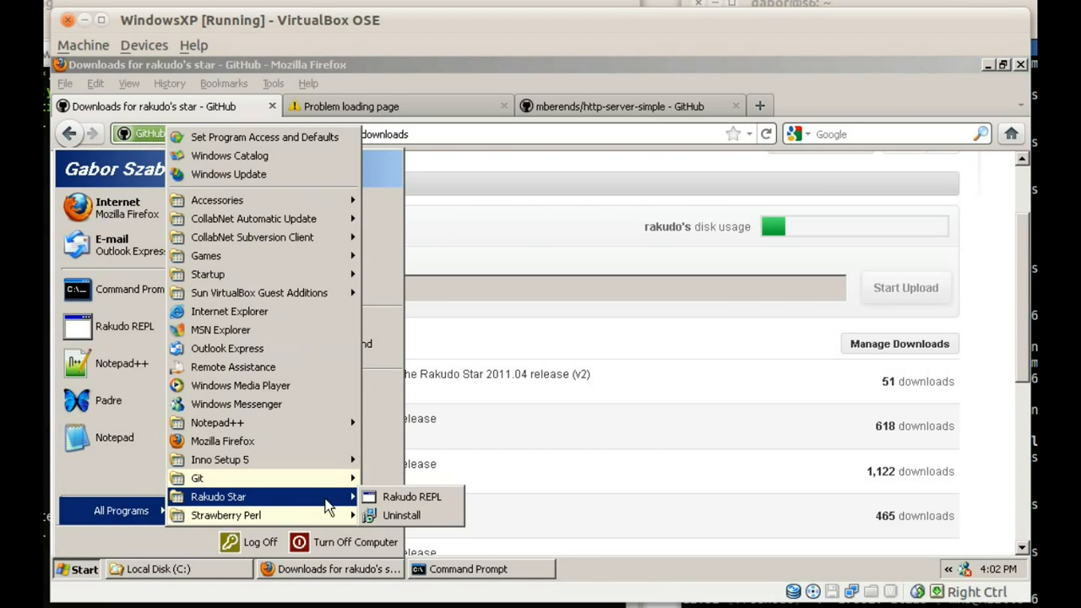
Run 42.say, load HTTP::Server::Simple and start HTTP::Server::Simple.new.run serving localhost:8080
{"action": "left_click", "coordinate": [403, 497]}
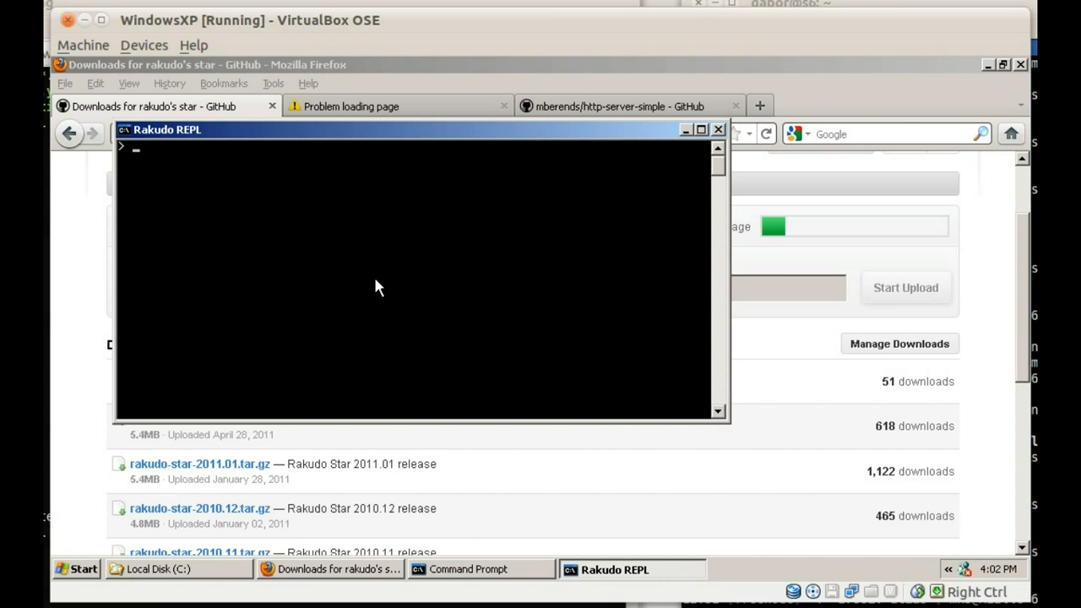
{"action": "type", "text": "42.say"}
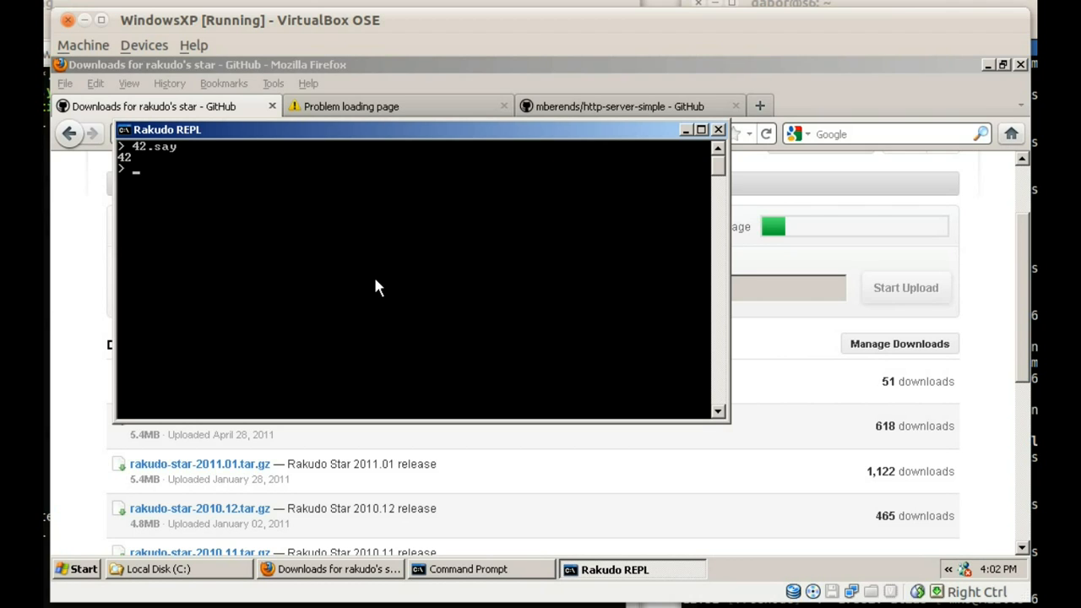
{"action": "type", "text": "use HTTP::S"}
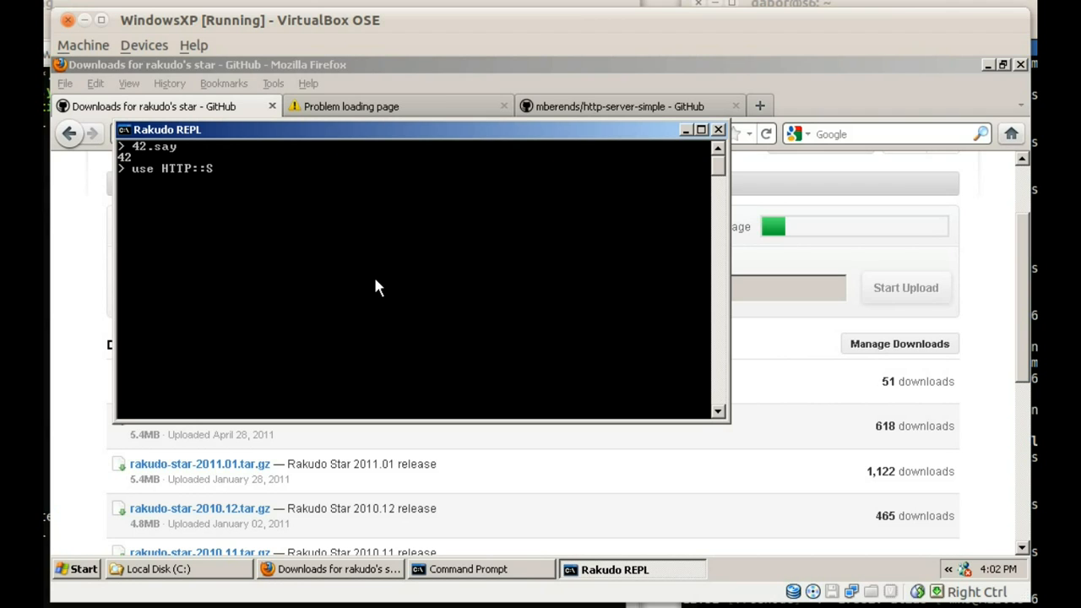
{"action": "type", "text": "erver::Simple;"}
{"action": "type", "text": "HTTP::Server::Simple"}
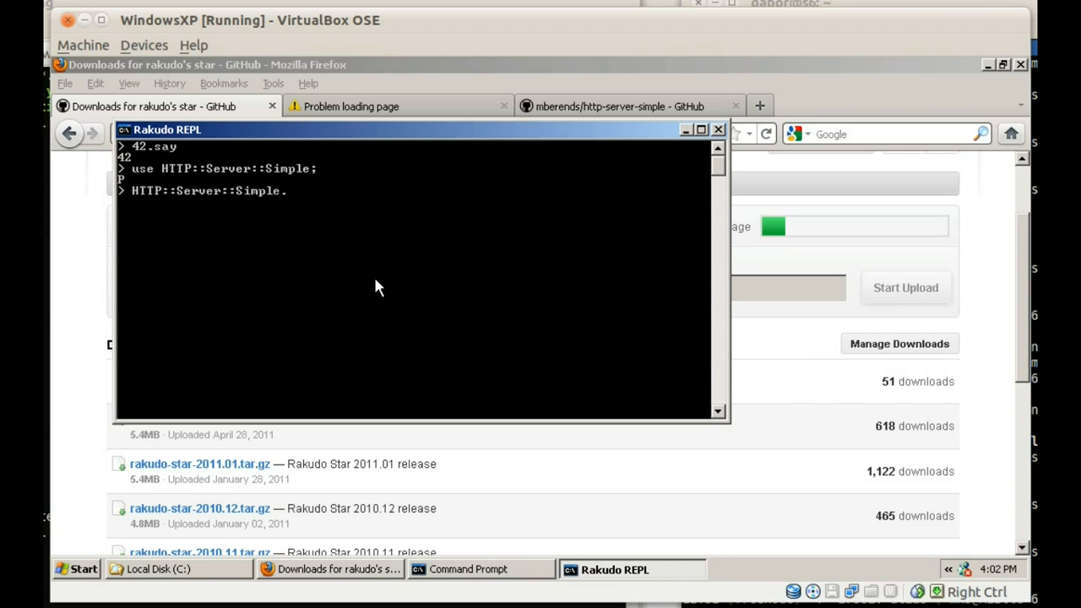
{"action": "type", "text": ".new.run"}
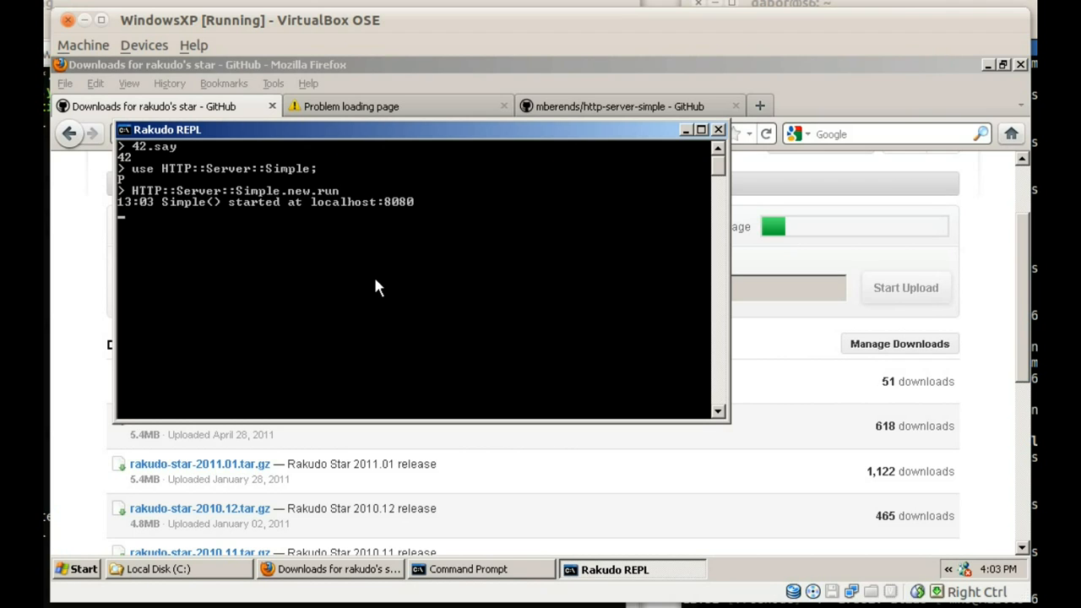
{"action": "mouse_move", "coordinate": [448, 159]}
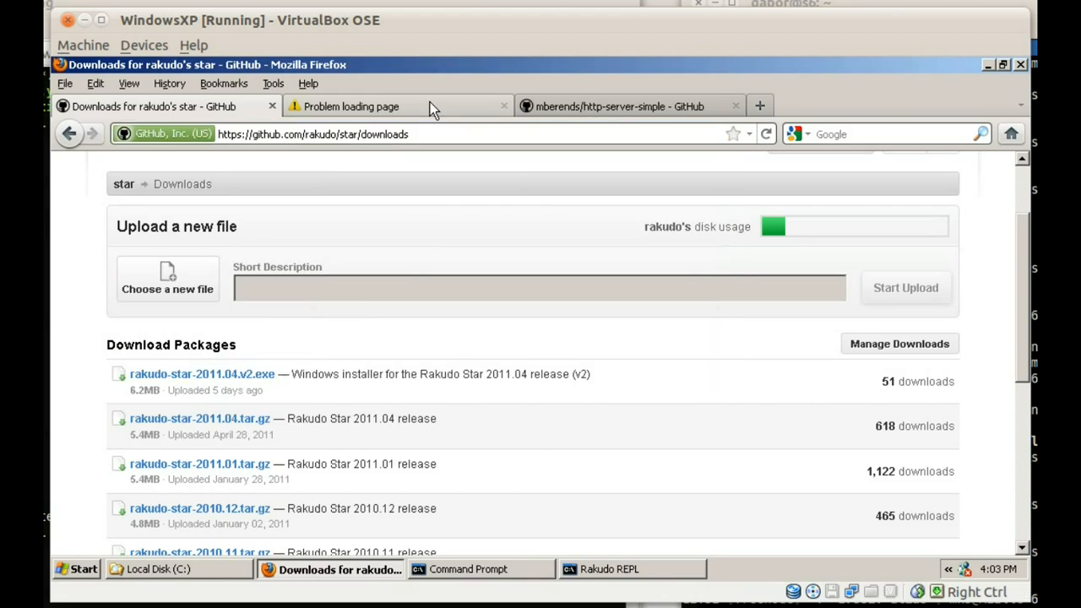
{"action": "left_click", "coordinate": [375, 105]}
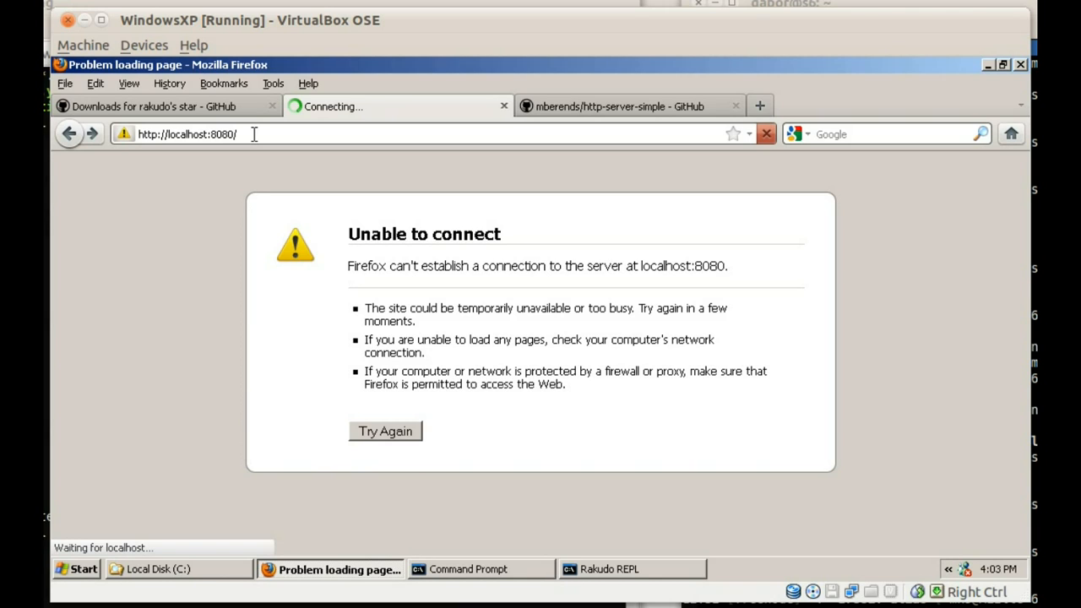
{"action": "left_click", "coordinate": [385, 431]}
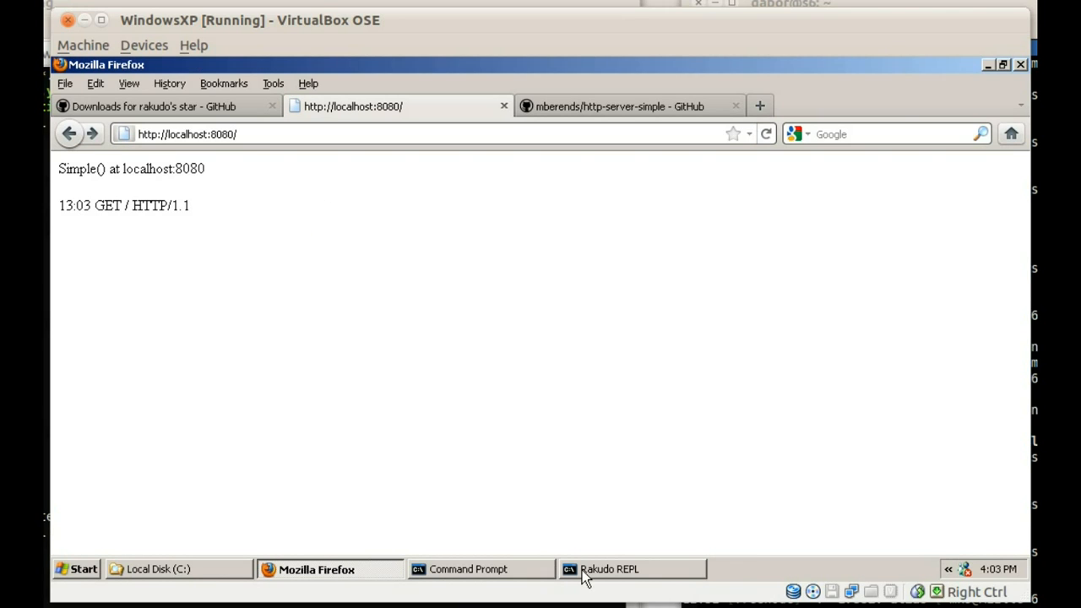
{"action": "left_click", "coordinate": [621, 567]}
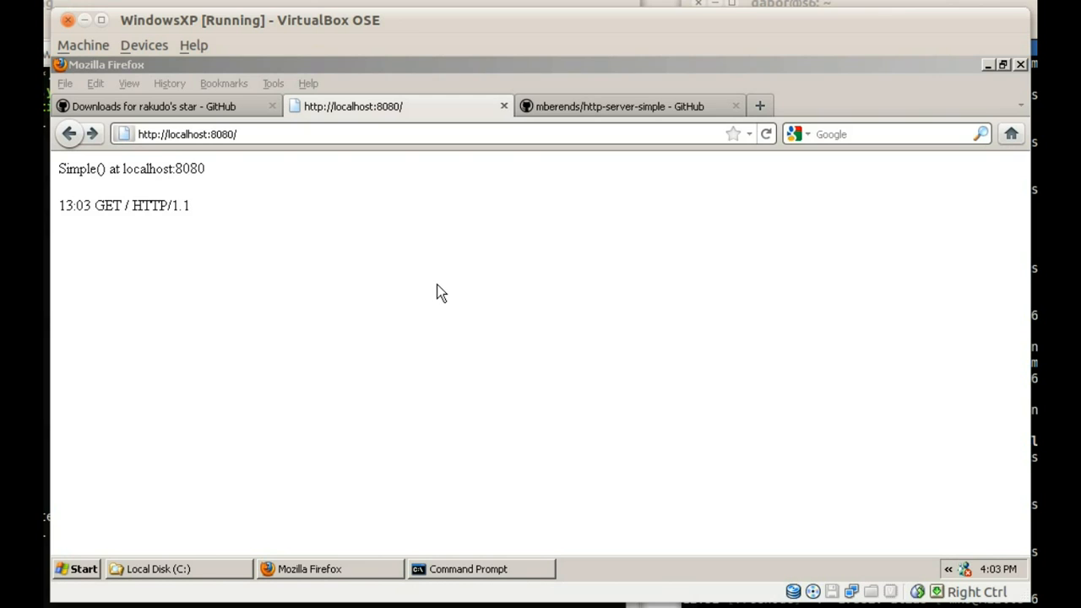
{"action": "mouse_move", "coordinate": [595, 125]}
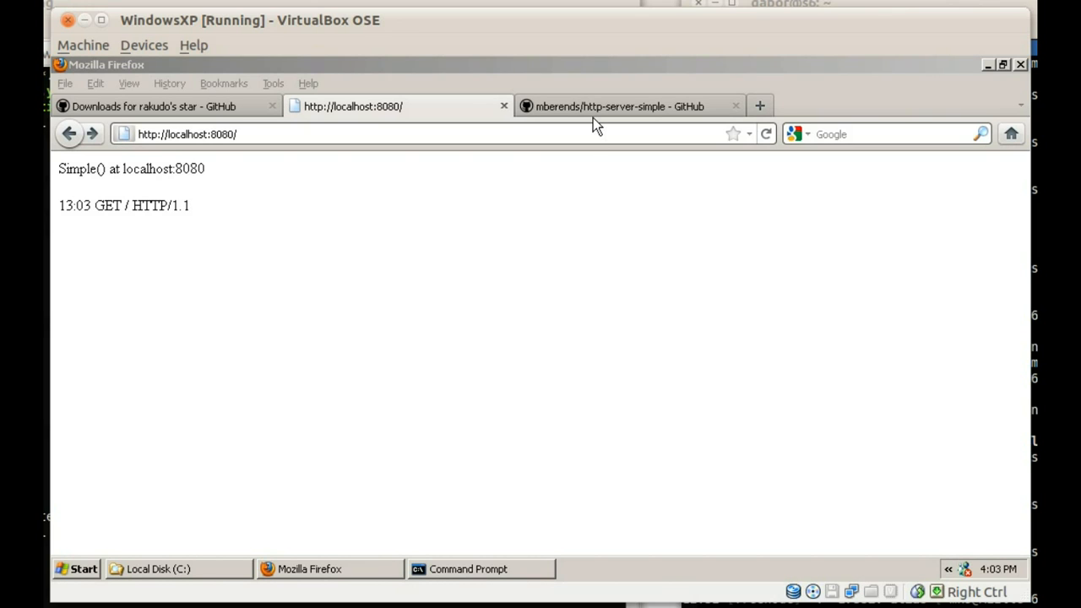
{"action": "left_click", "coordinate": [625, 105]}
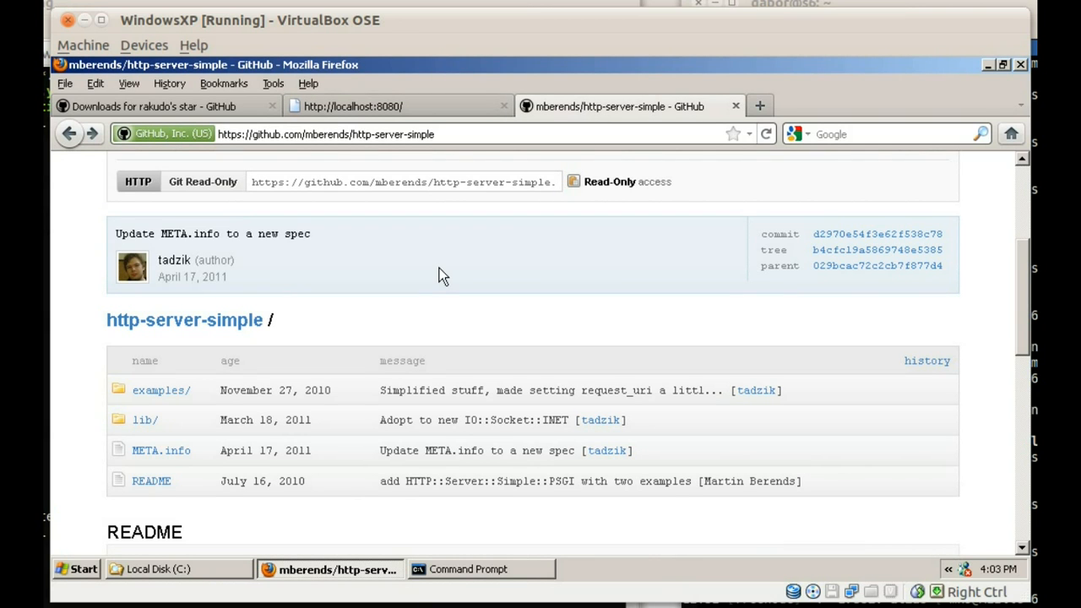
{"action": "mouse_move", "coordinate": [439, 255]}
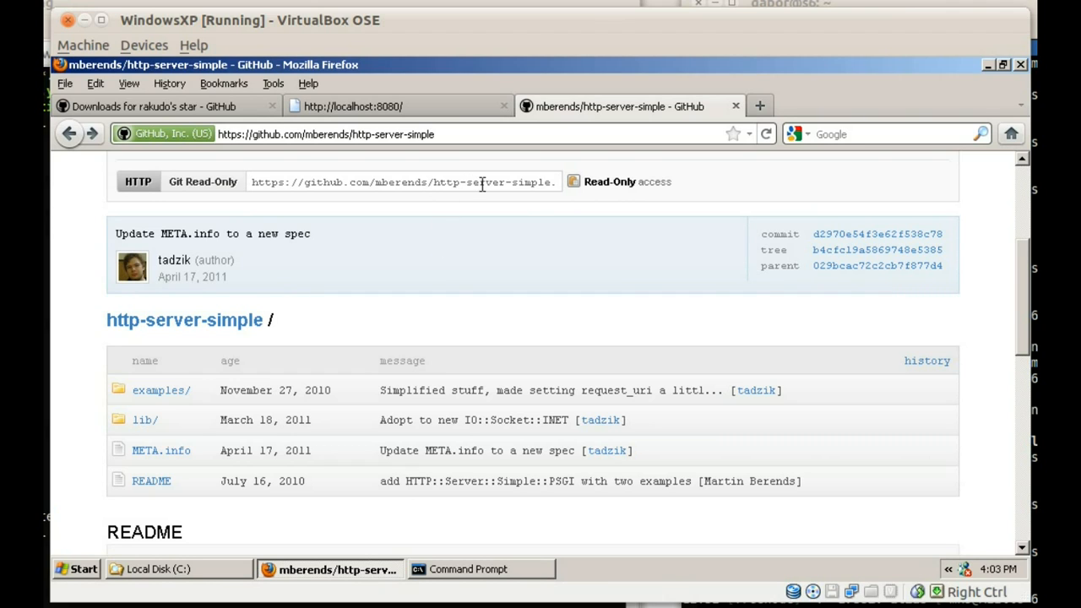
{"action": "mouse_move", "coordinate": [138, 398]}
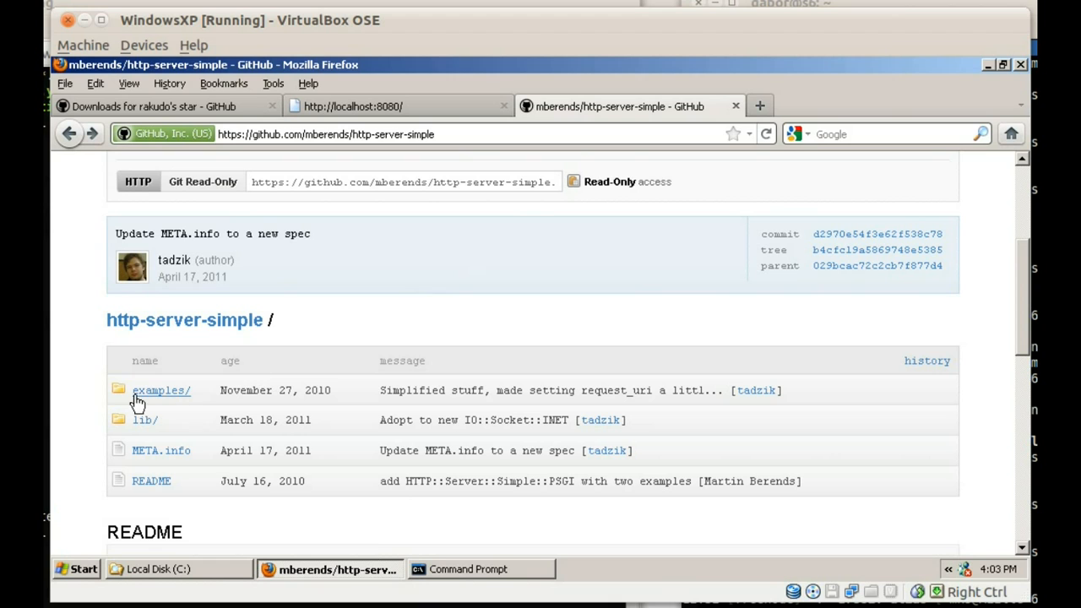
Browse the examples folder to 01-simple-base.pl6 and highlight its server variable declaration
{"action": "left_click", "coordinate": [159, 390]}
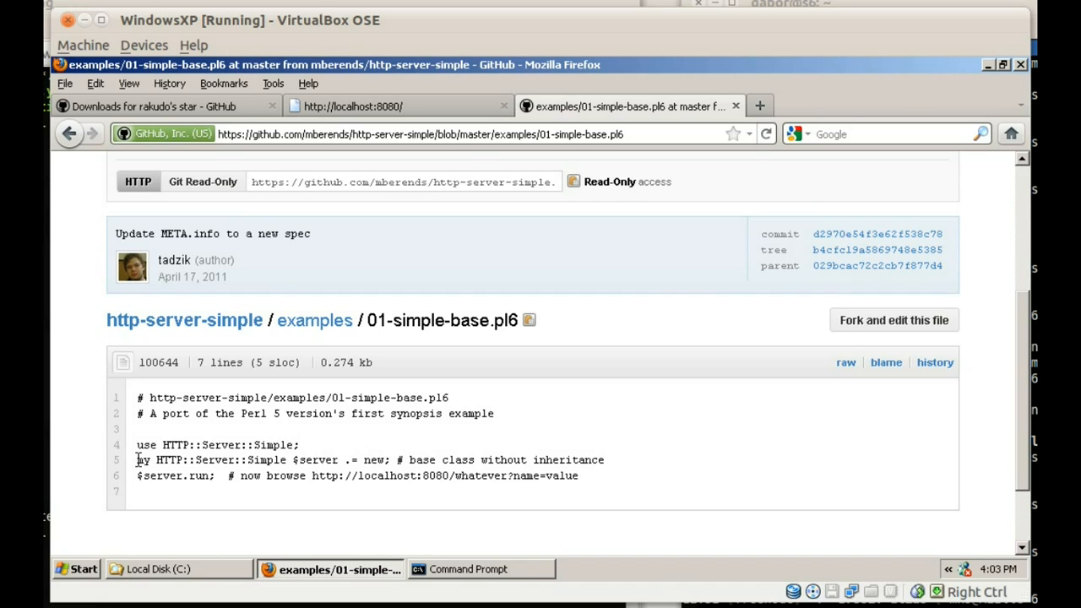
{"action": "double_click", "coordinate": [314, 460]}
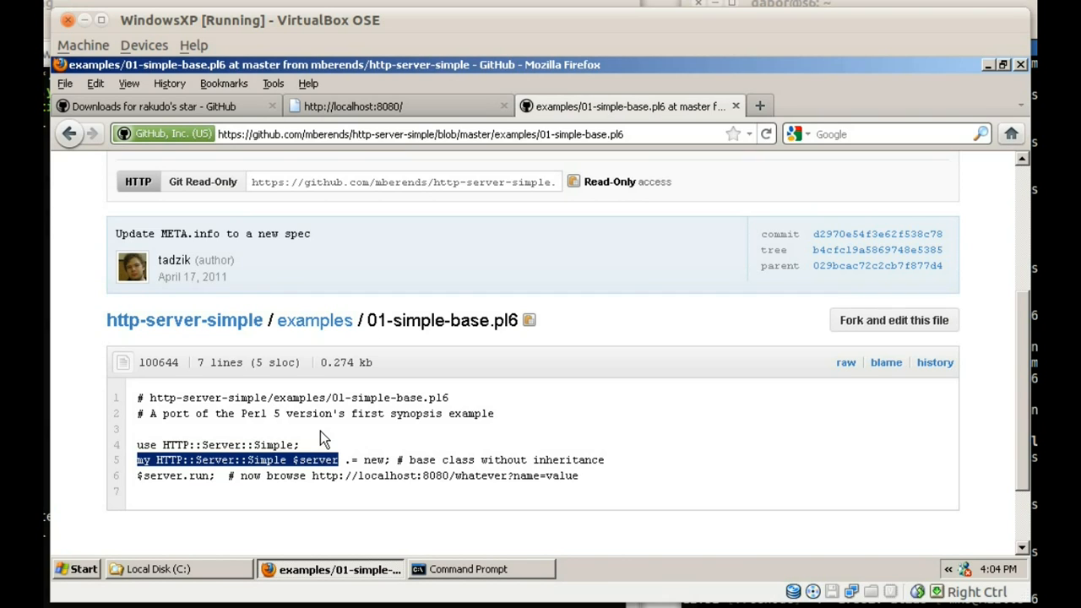
{"action": "left_click", "coordinate": [358, 460]}
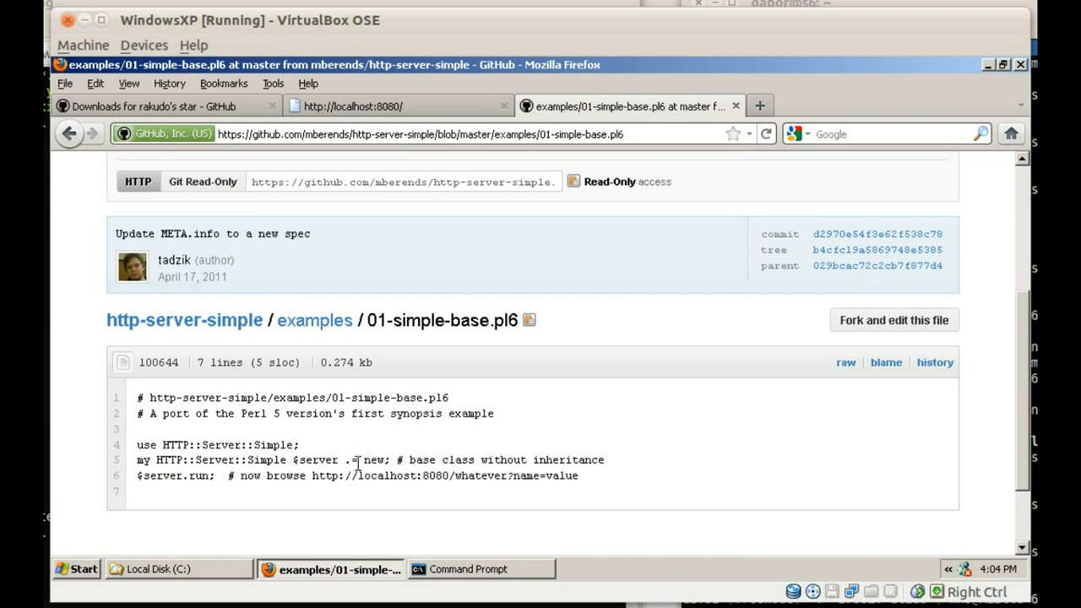
{"action": "mouse_move", "coordinate": [387, 460]}
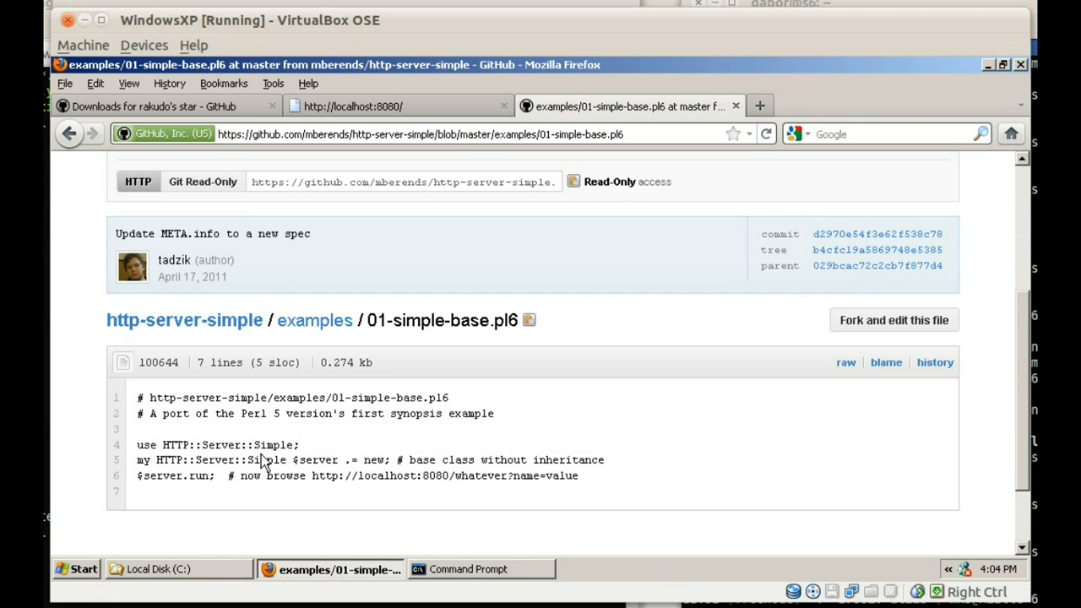
{"action": "mouse_move", "coordinate": [325, 459]}
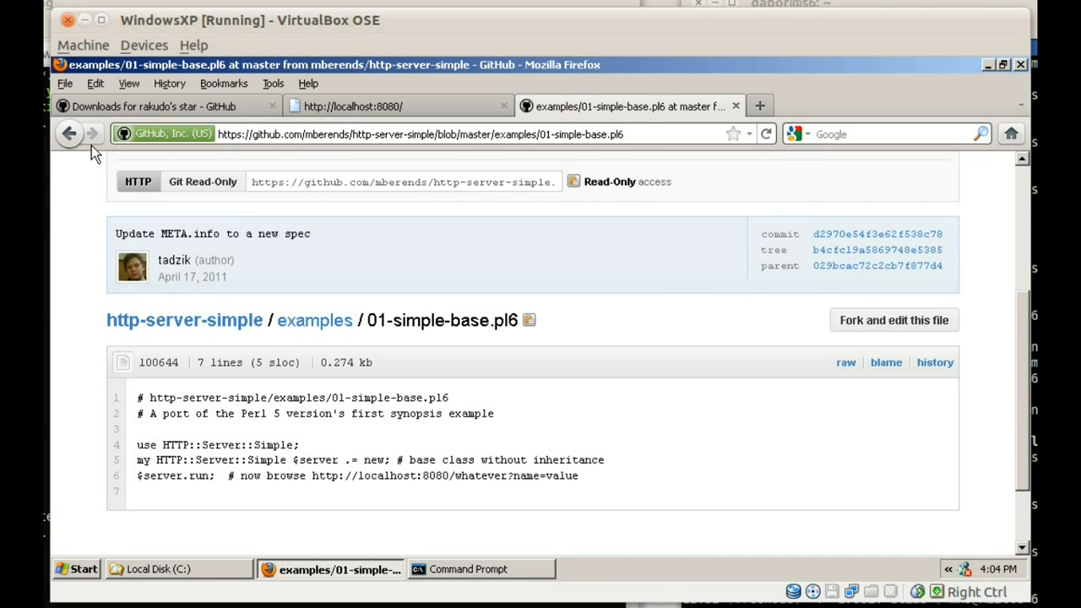
{"action": "left_click", "coordinate": [315, 321]}
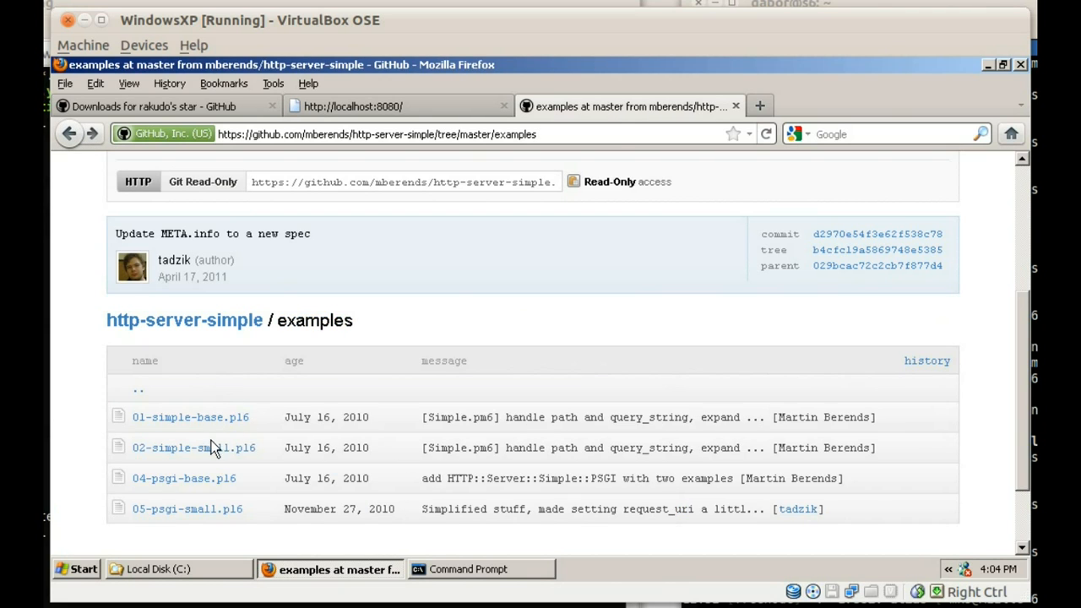
{"action": "left_click", "coordinate": [192, 448]}
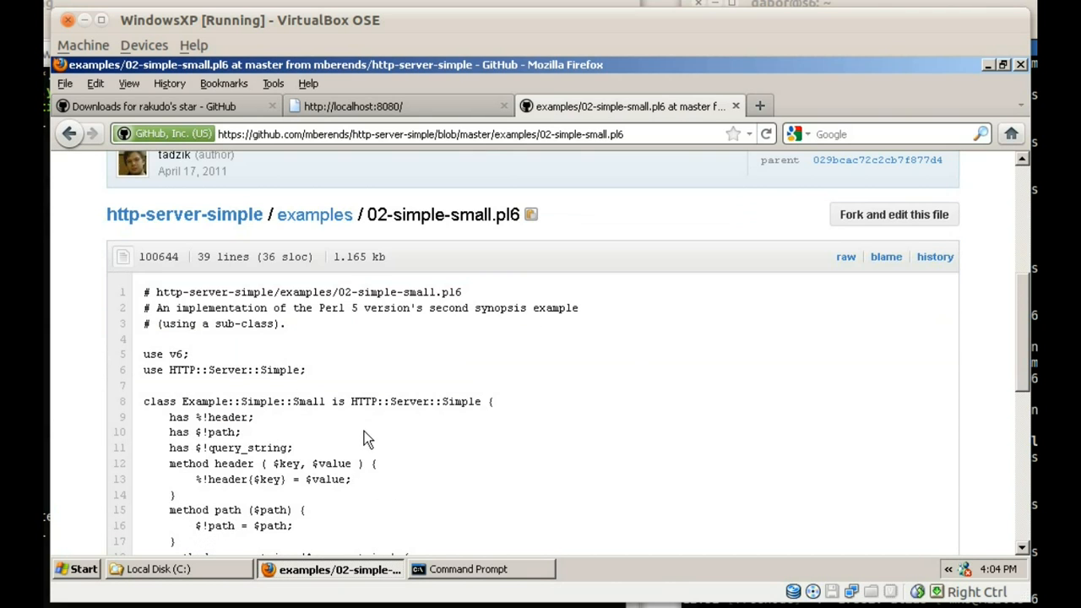
{"action": "mouse_move", "coordinate": [362, 436]}
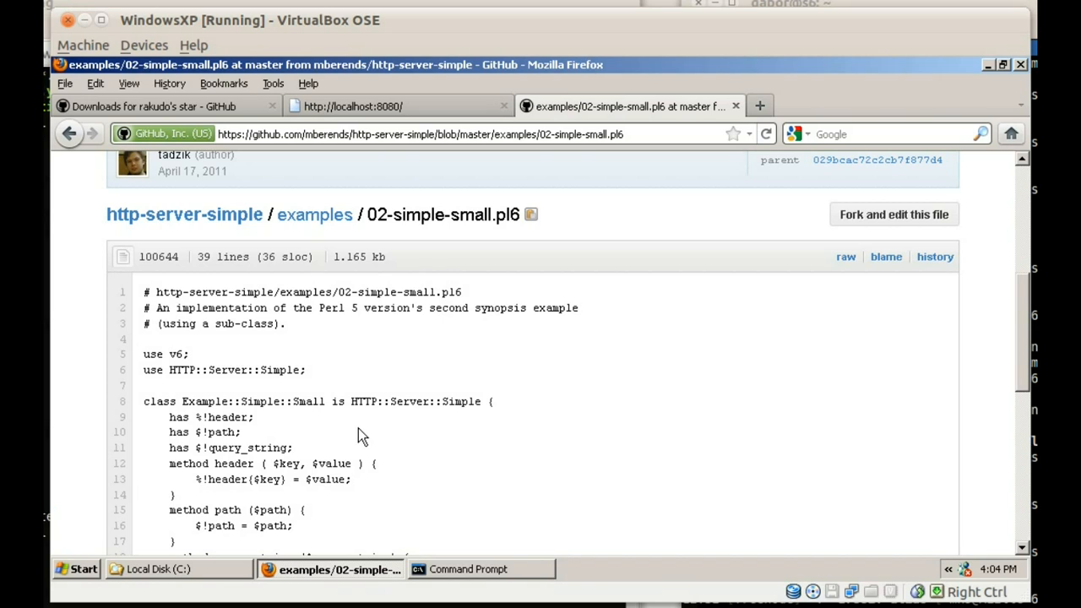
{"action": "mouse_move", "coordinate": [392, 419]}
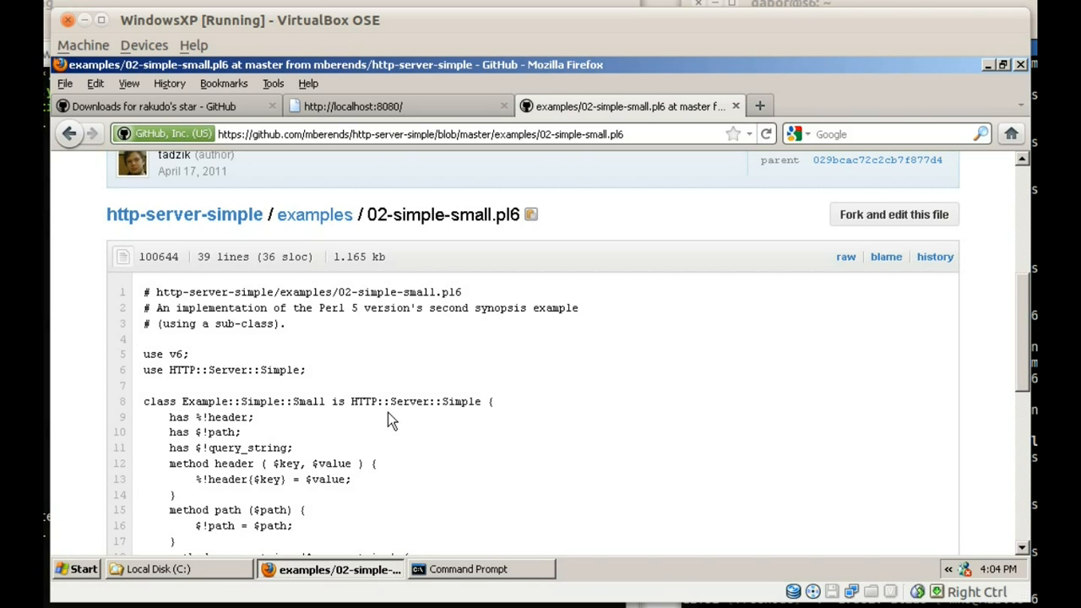
{"action": "mouse_move", "coordinate": [309, 422]}
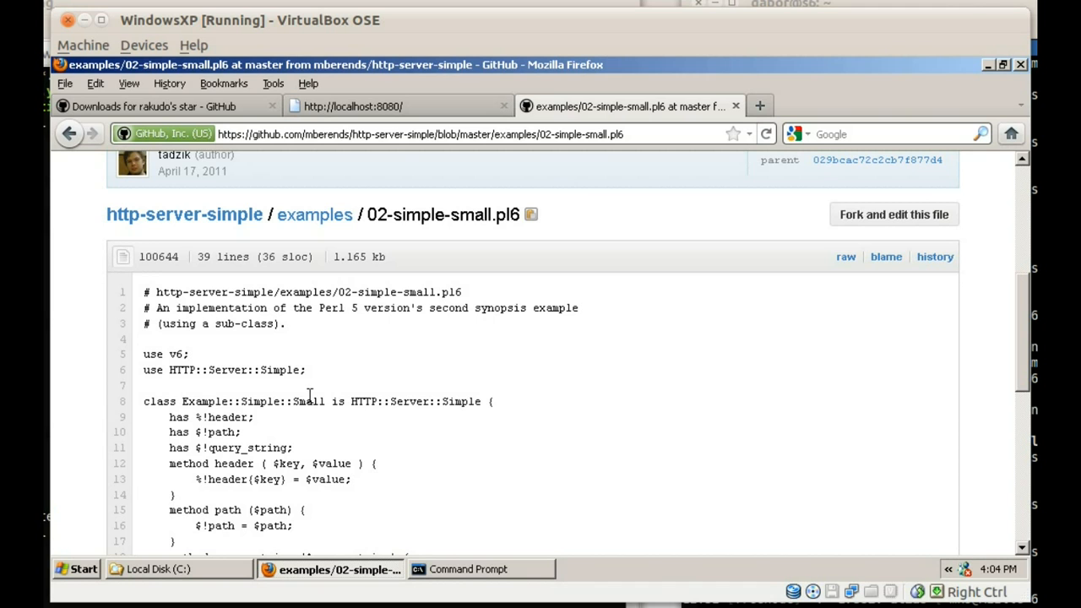
{"action": "scroll", "scroll_direction": "down", "scroll_amount": 3}
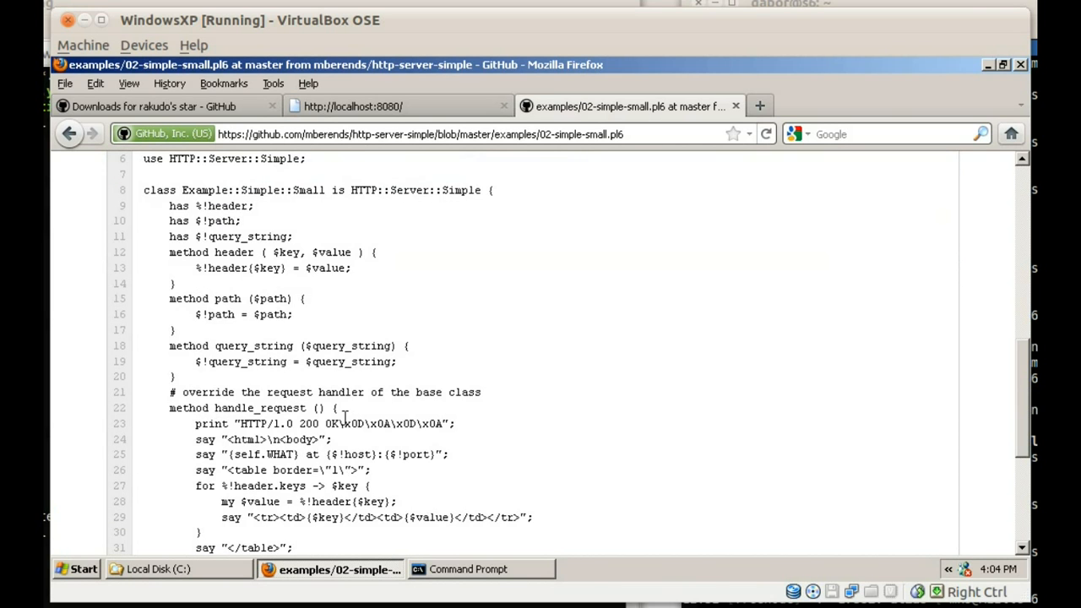
{"action": "scroll", "scroll_direction": "down", "scroll_amount": 3}
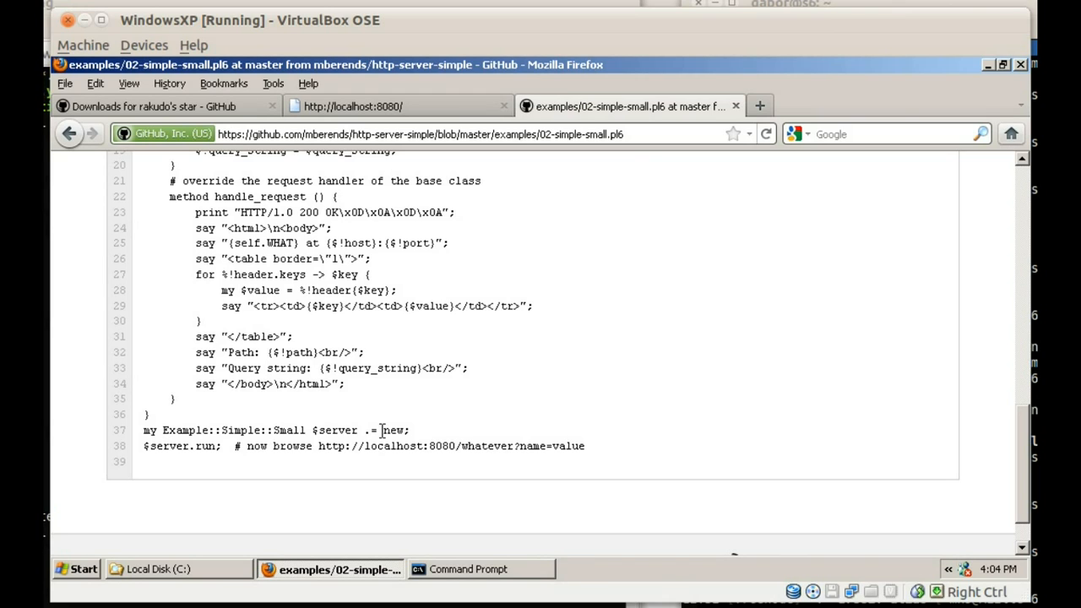
{"action": "mouse_move", "coordinate": [257, 447]}
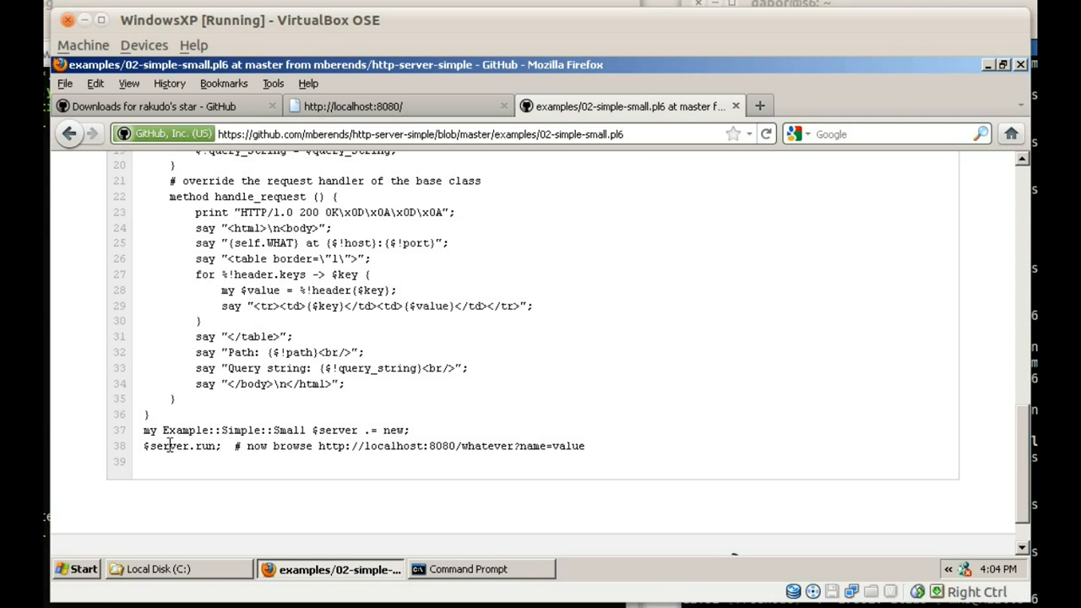
{"action": "mouse_move", "coordinate": [264, 431]}
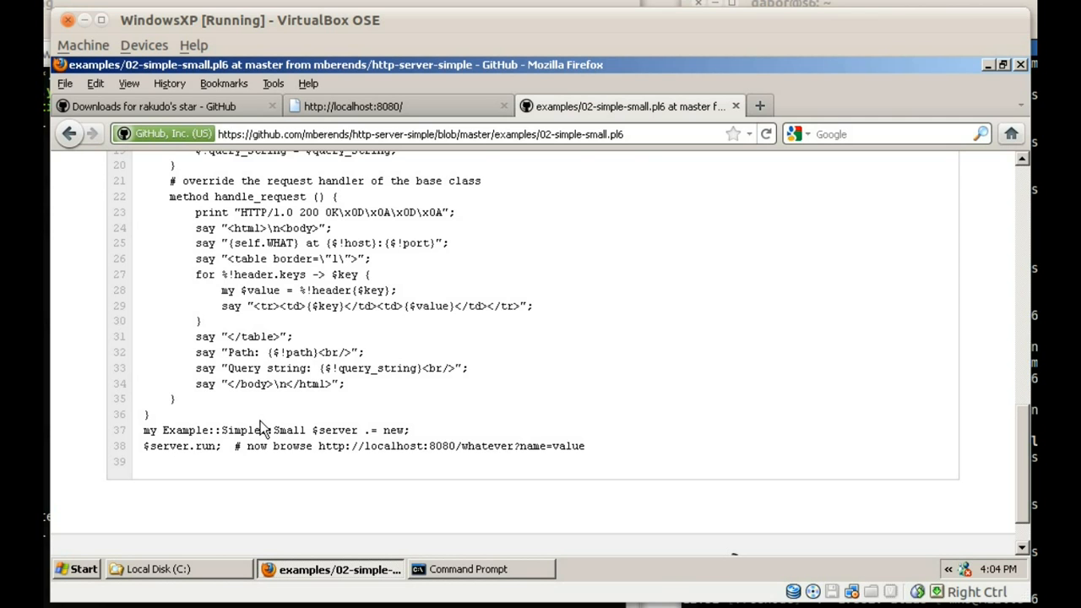
{"action": "scroll", "scroll_direction": "up", "scroll_amount": 3}
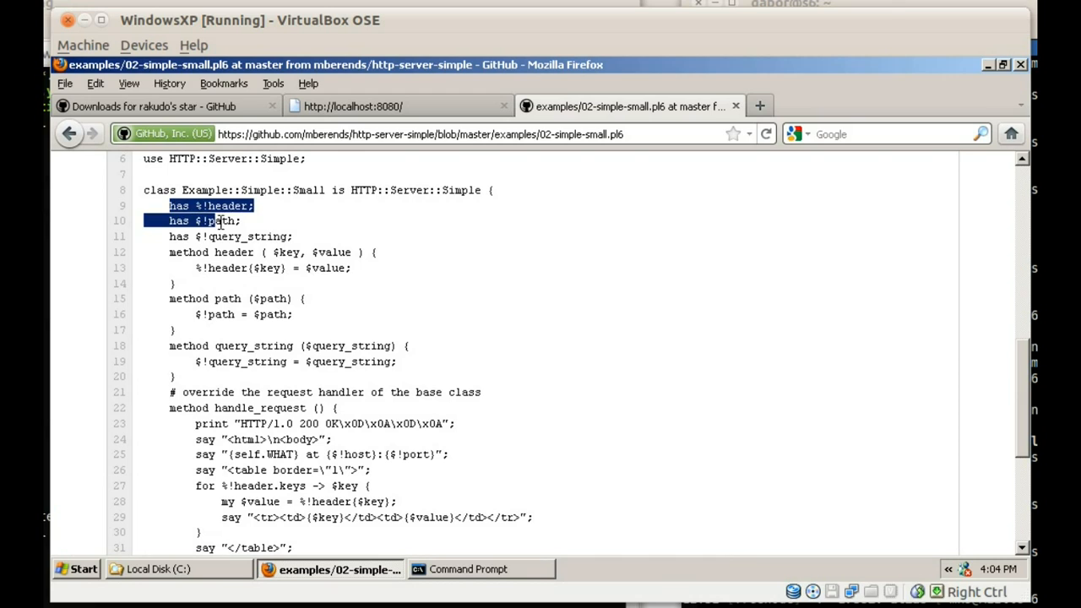
{"action": "left_click_drag", "start_coordinate": [219, 220], "coordinate": [294, 236]}
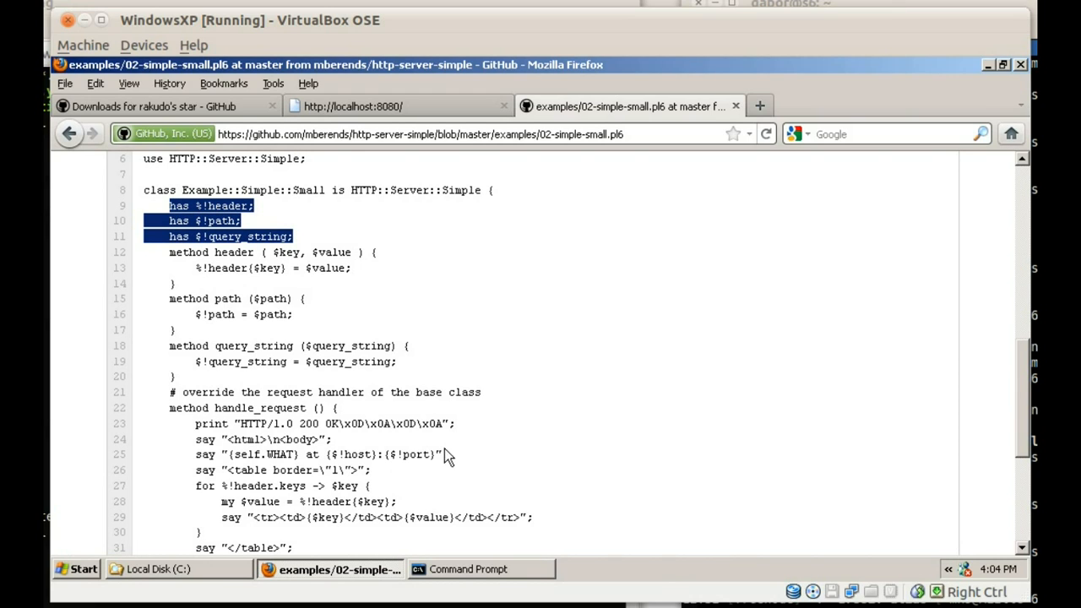
{"action": "left_click", "coordinate": [203, 315]}
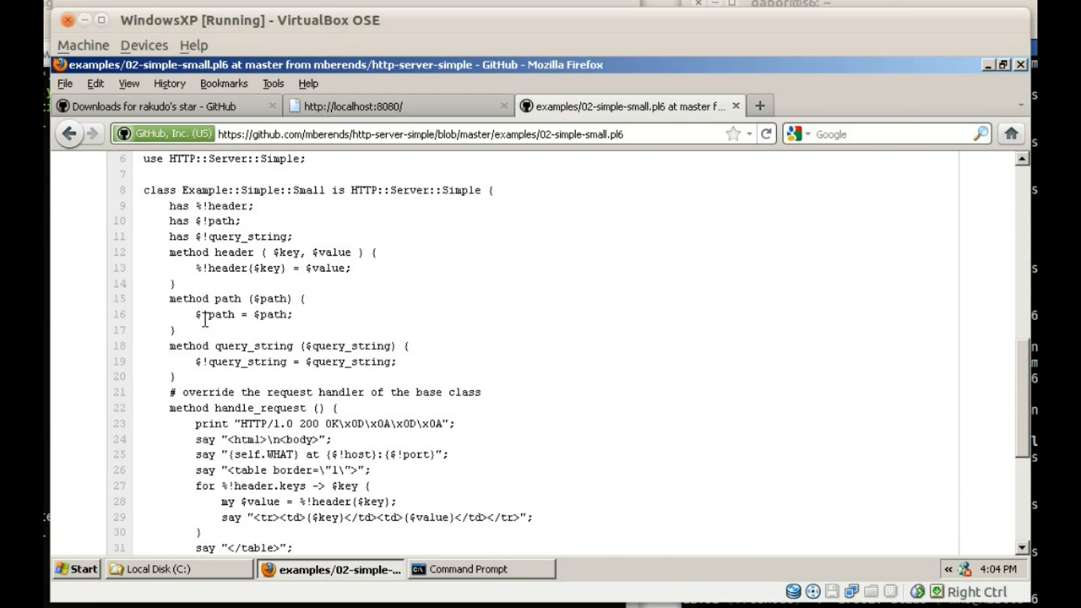
{"action": "mouse_move", "coordinate": [470, 381]}
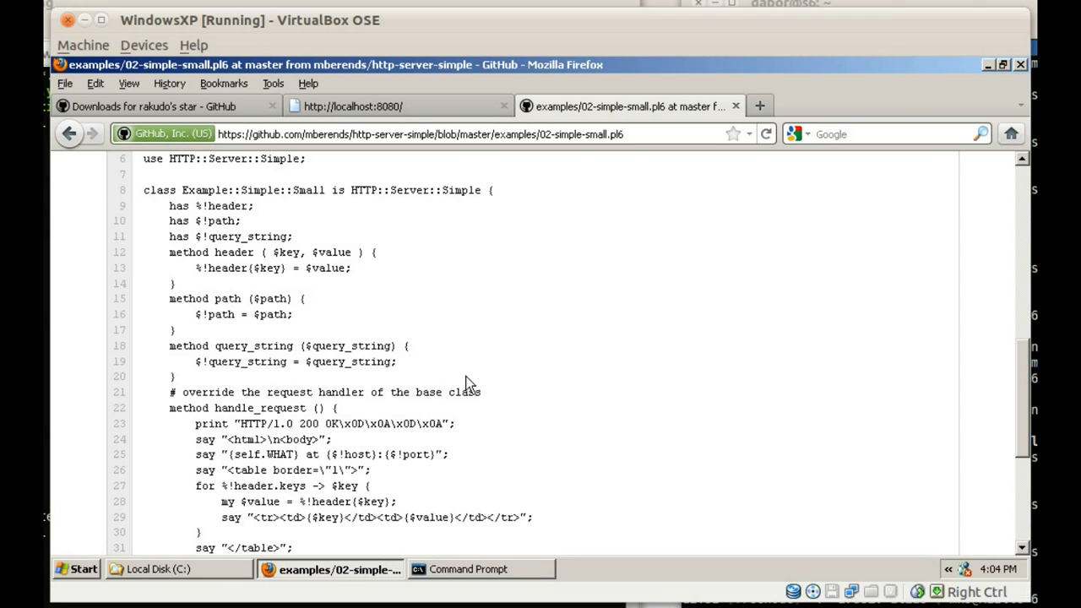
{"action": "scroll", "scroll_direction": "down", "scroll_amount": 3}
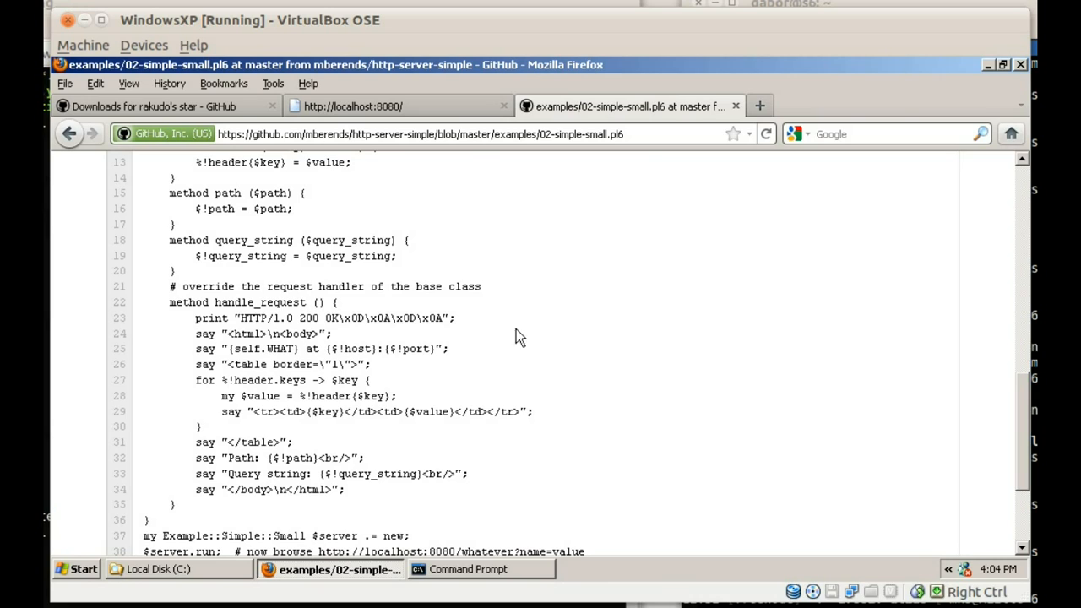
{"action": "mouse_move", "coordinate": [549, 367]}
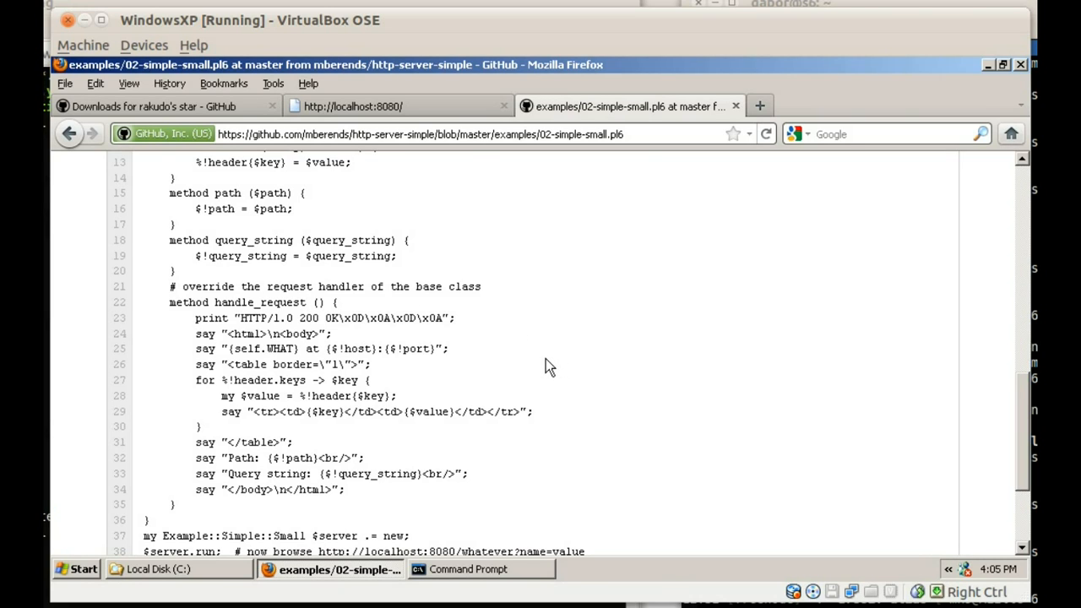
{"action": "mouse_move", "coordinate": [415, 375]}
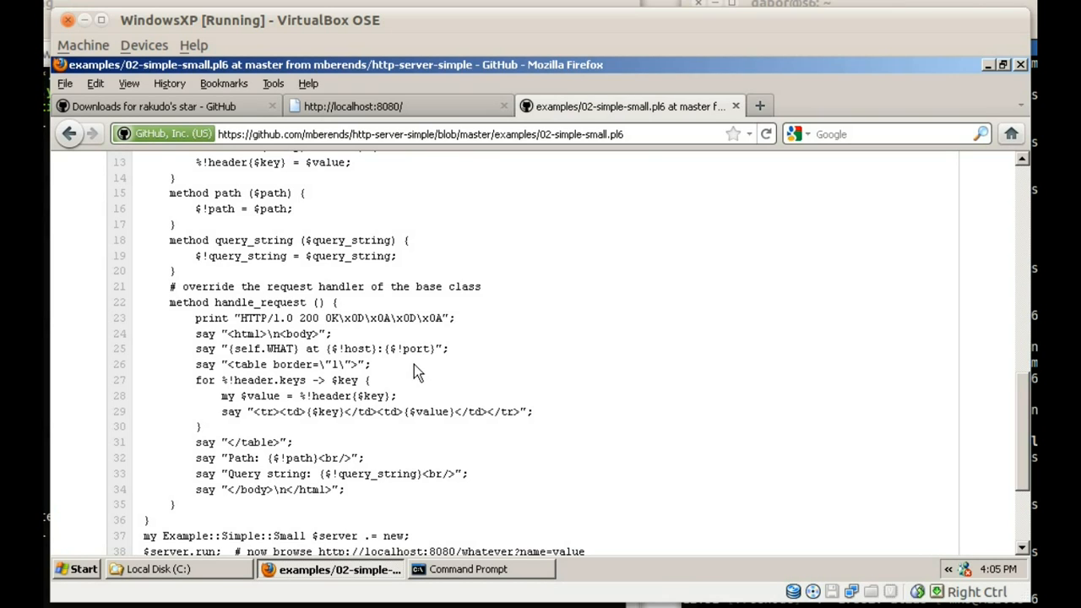
{"action": "mouse_move", "coordinate": [257, 348]}
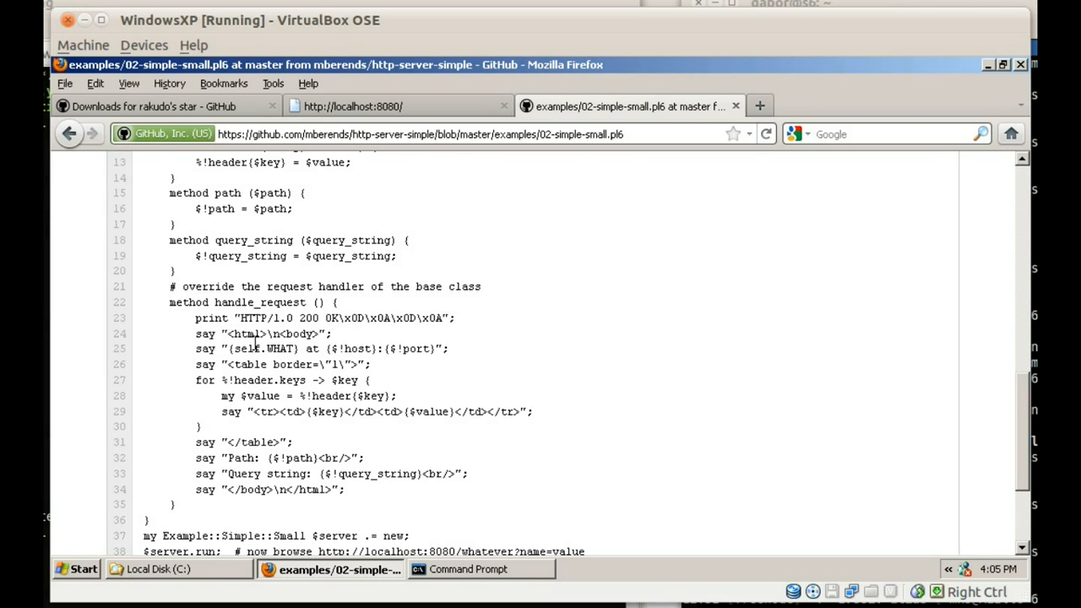
{"action": "mouse_move", "coordinate": [416, 380]}
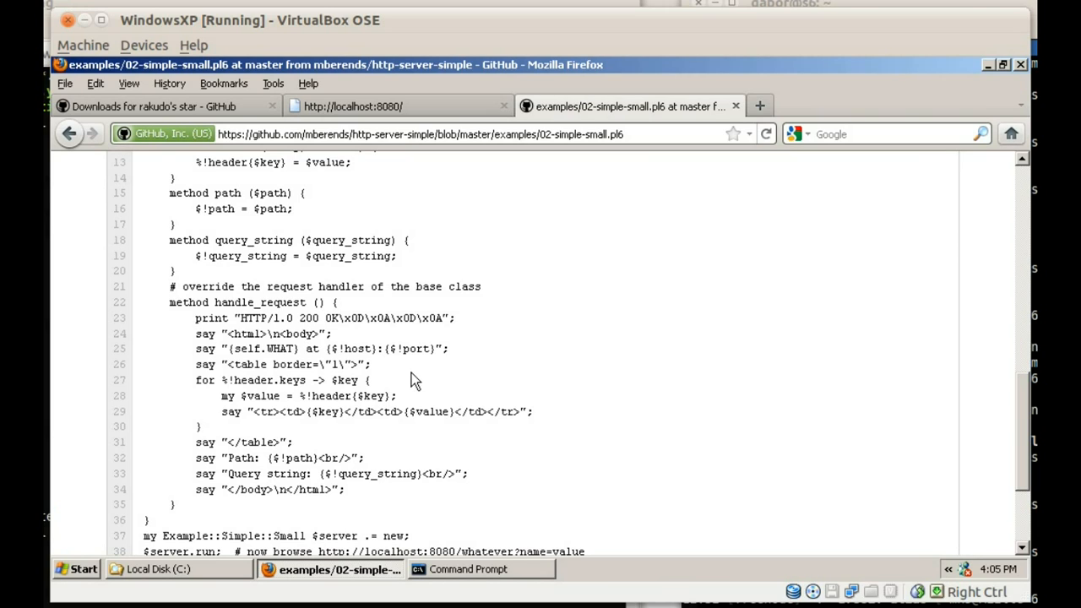
{"action": "mouse_move", "coordinate": [297, 348]}
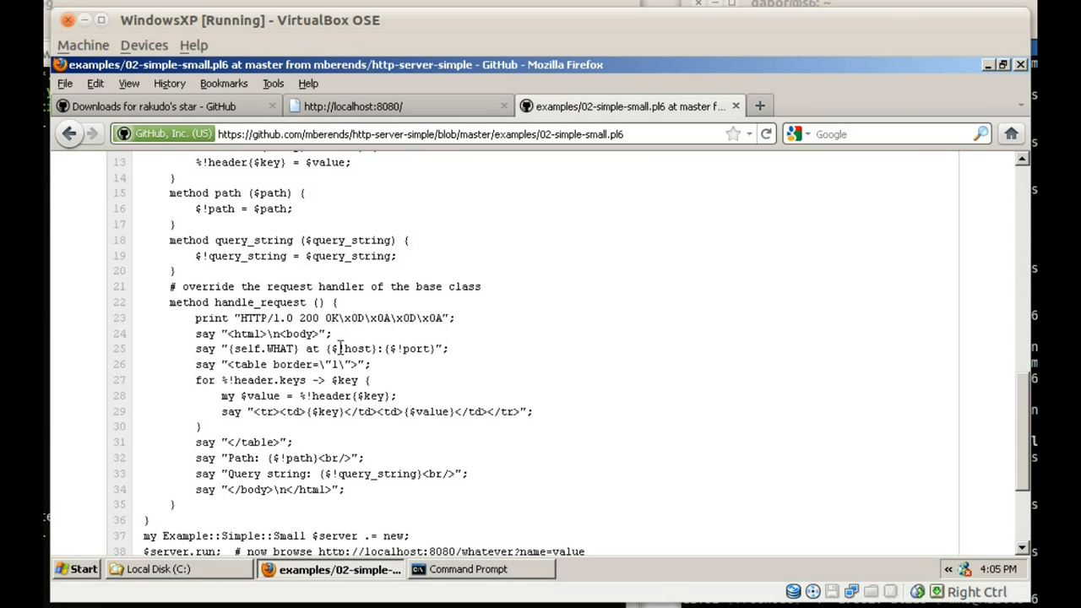
{"action": "mouse_move", "coordinate": [353, 348]}
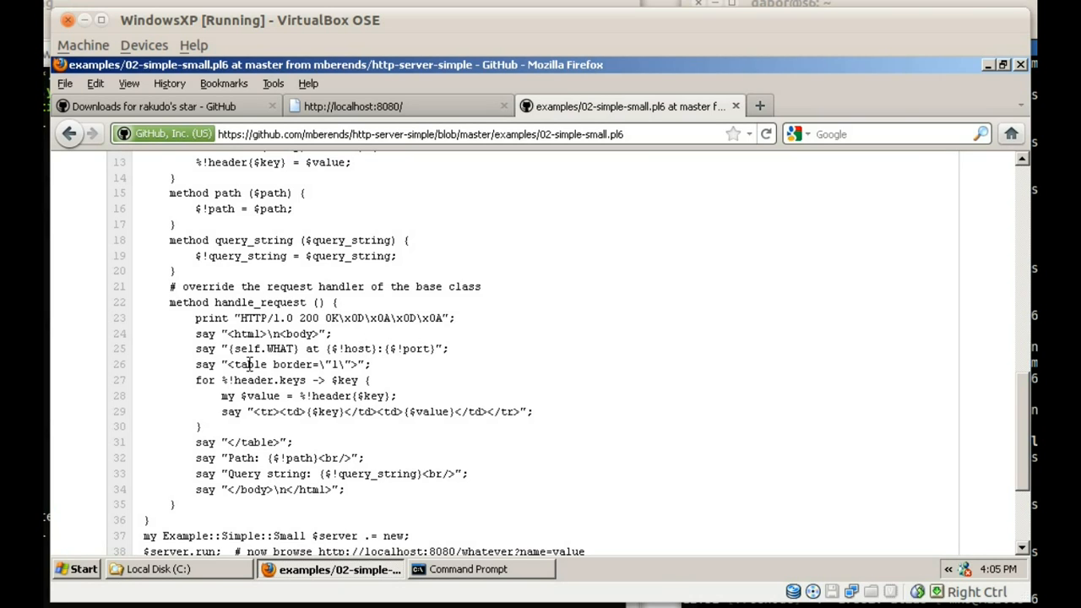
{"action": "mouse_move", "coordinate": [331, 396]}
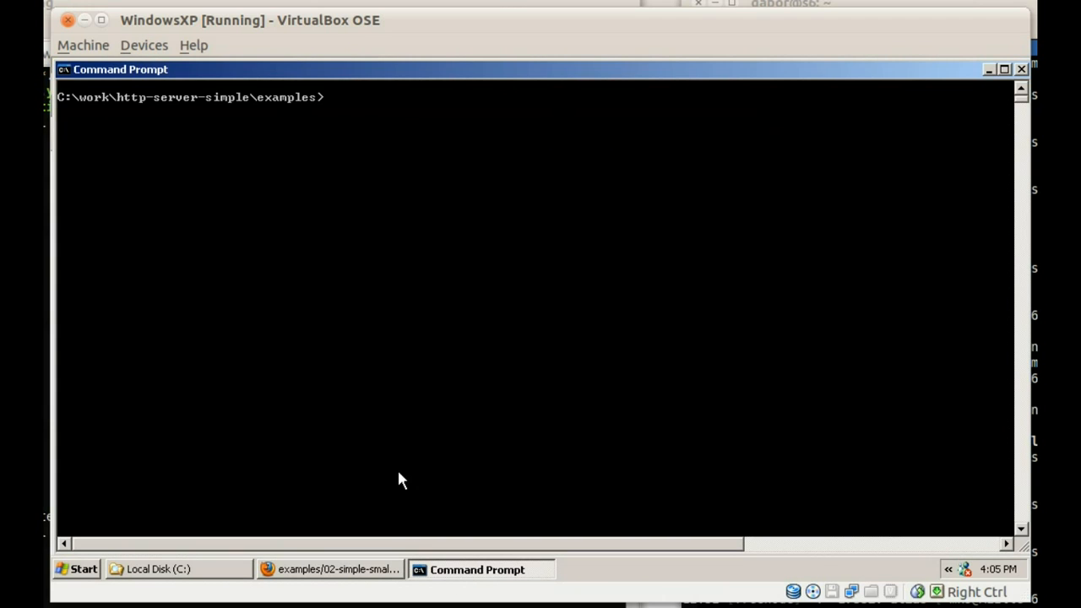
List the four example scripts with dir, then run perl6 02-simple-small.pl6
{"action": "type", "text": "dir"}
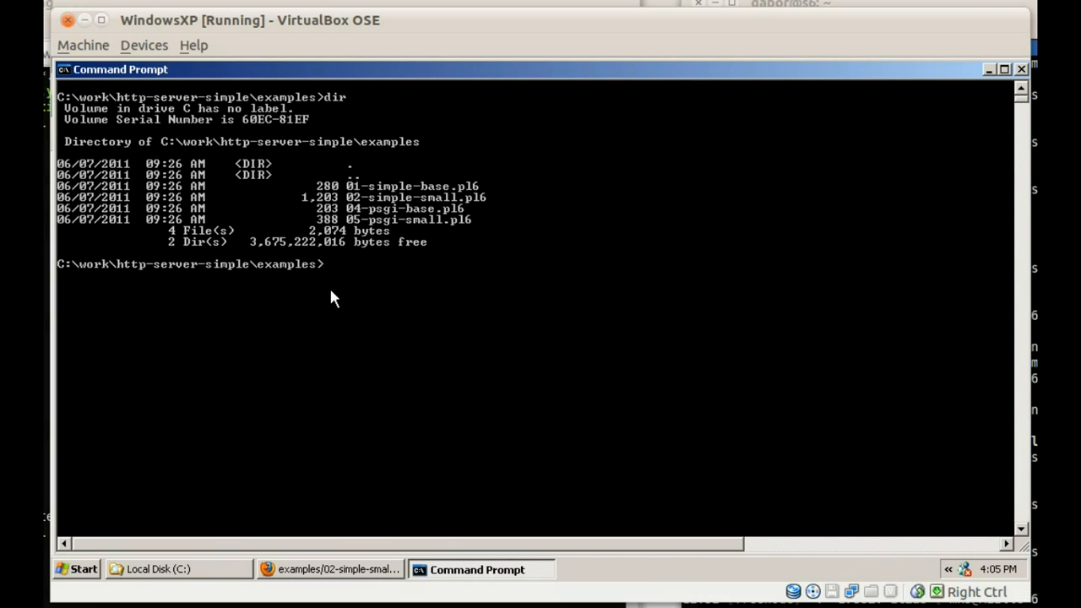
{"action": "type", "text": "p"}
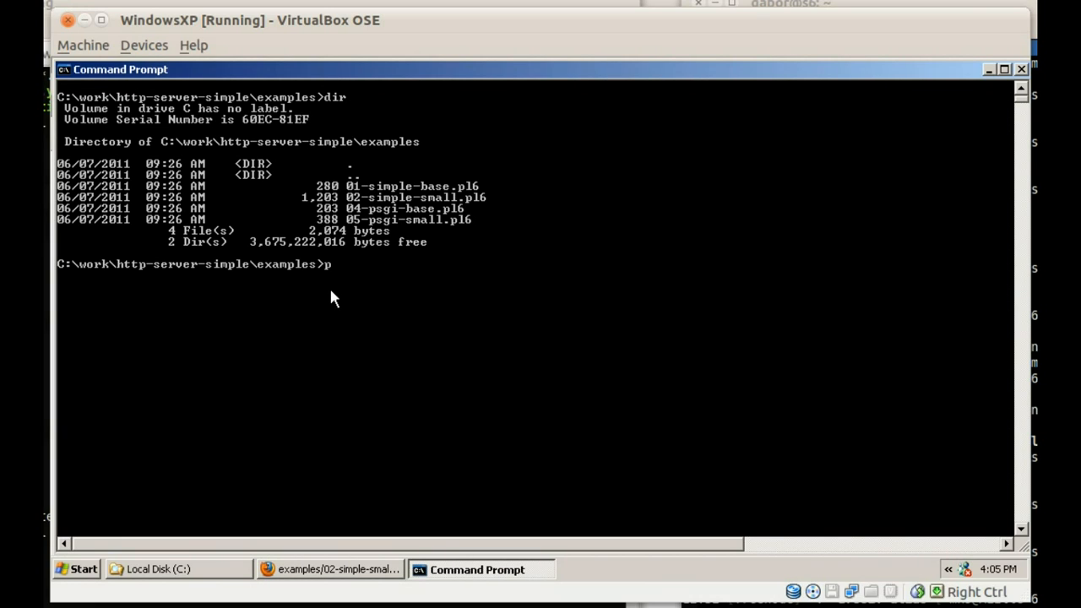
{"action": "type", "text": "er"}
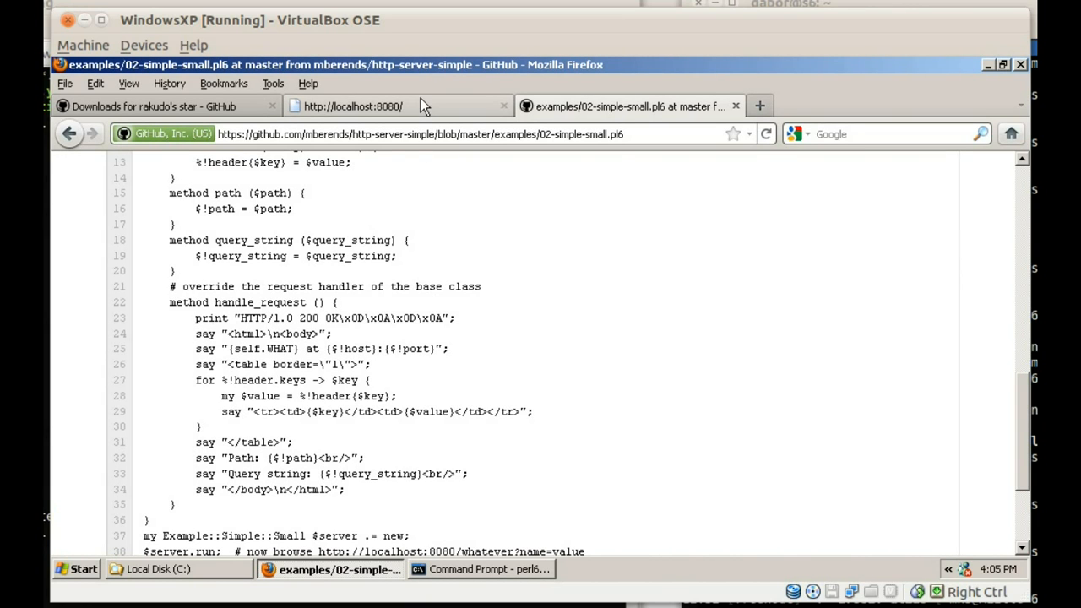
View the Example::Simple::Small response with its request-header table, path / and empty query string
{"action": "left_click", "coordinate": [352, 105]}
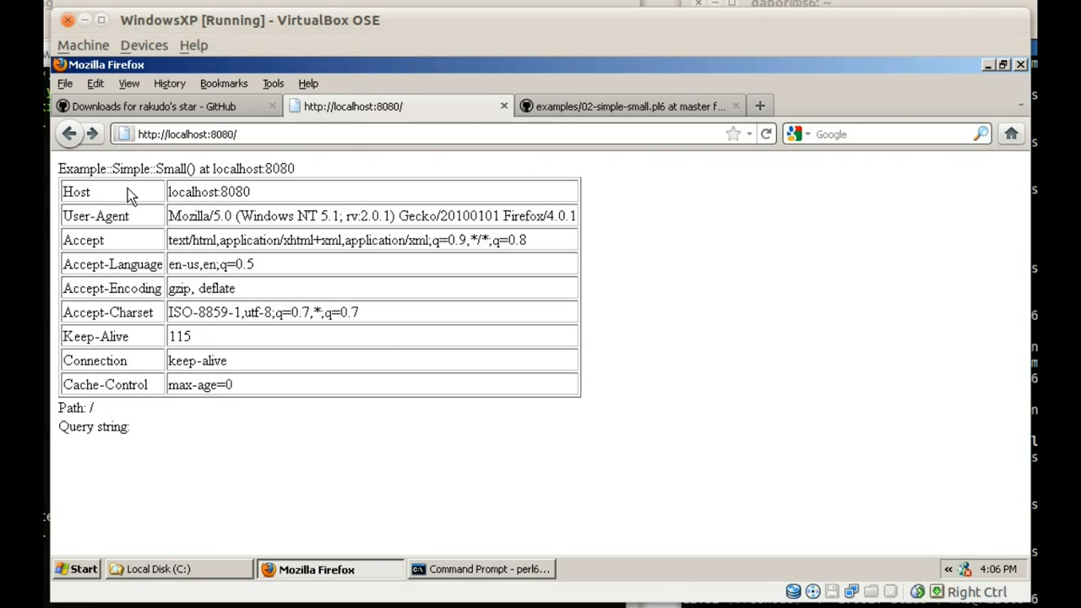
{"action": "left_click_drag", "start_coordinate": [59, 169], "coordinate": [185, 169]}
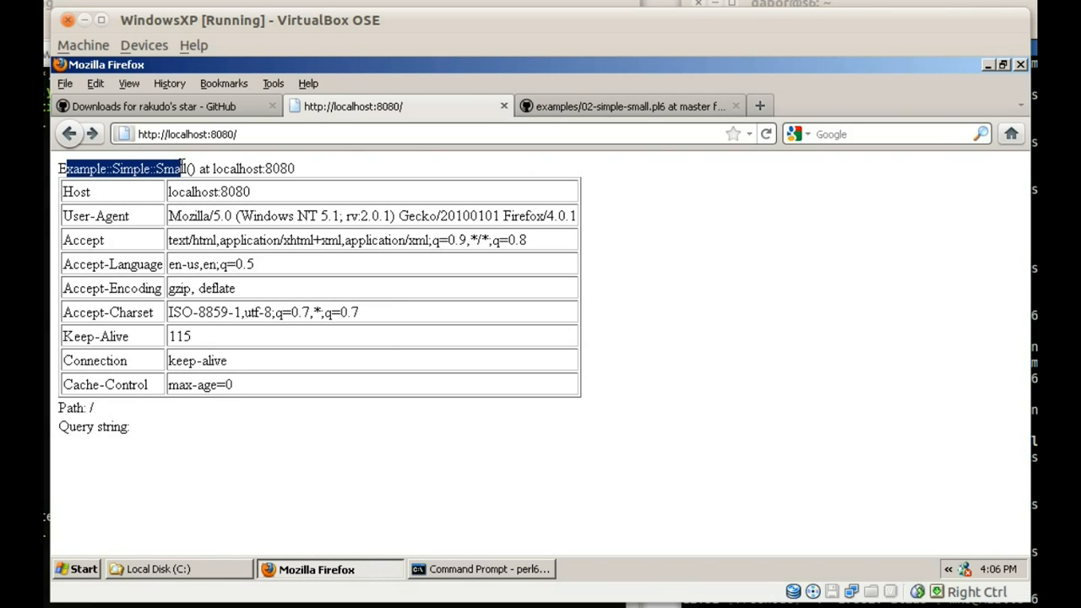
{"action": "left_click", "coordinate": [385, 362]}
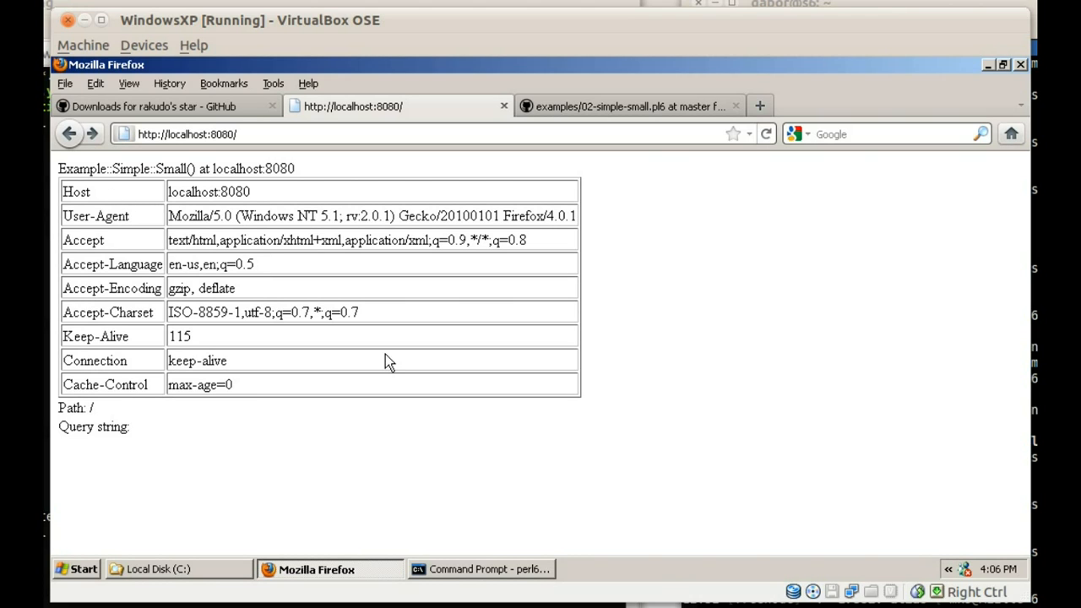
{"action": "mouse_move", "coordinate": [280, 150]}
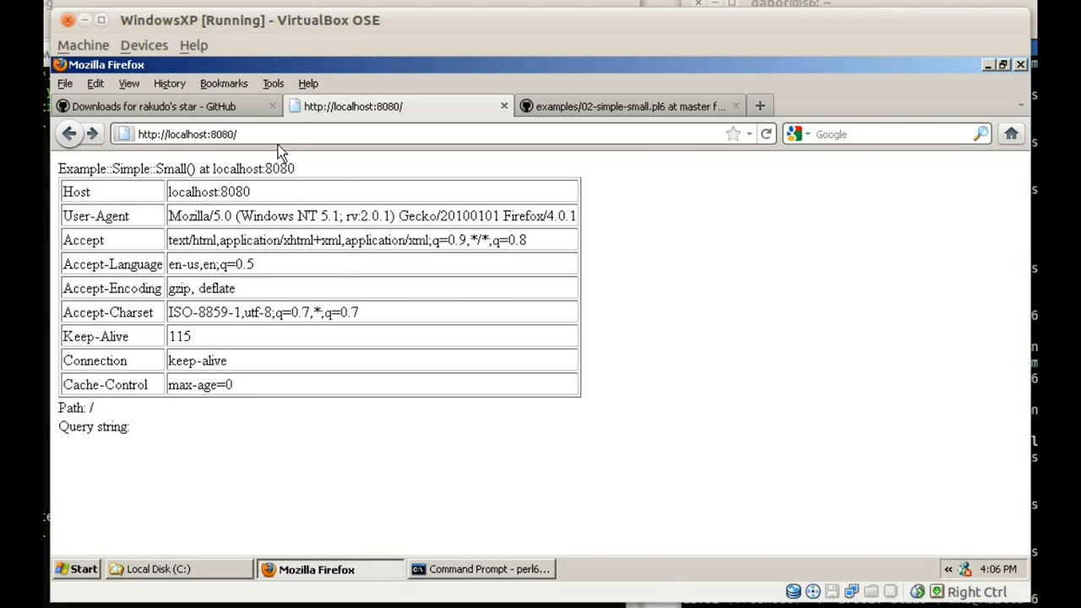
Load localhost:8080/path?key=value showing path /path and query string key=value, then return to GitHub
{"action": "type", "text": "p"}
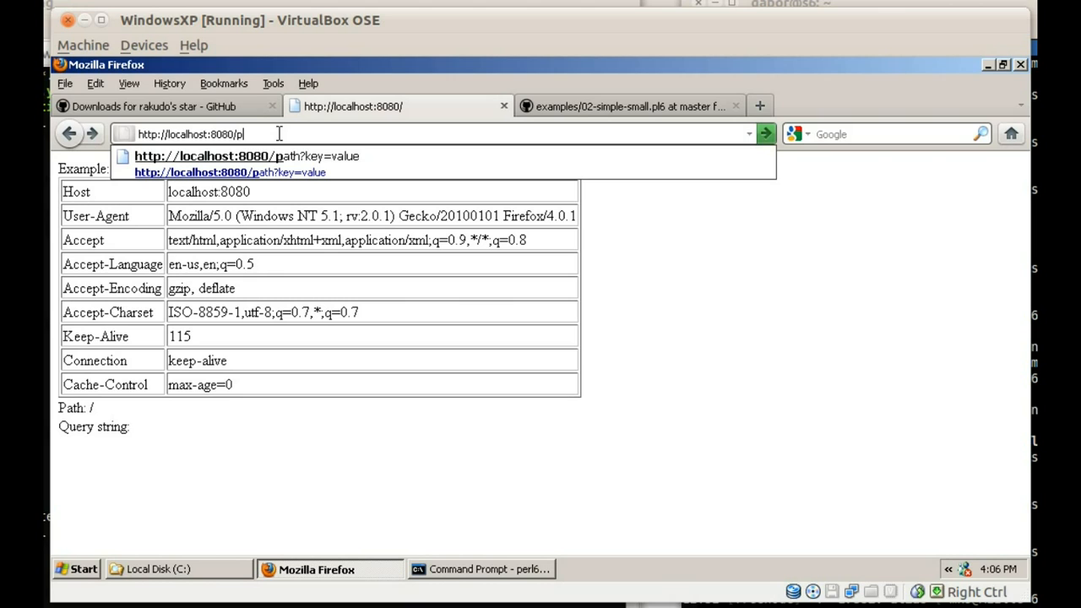
{"action": "type", "text": "ath?key=value"}
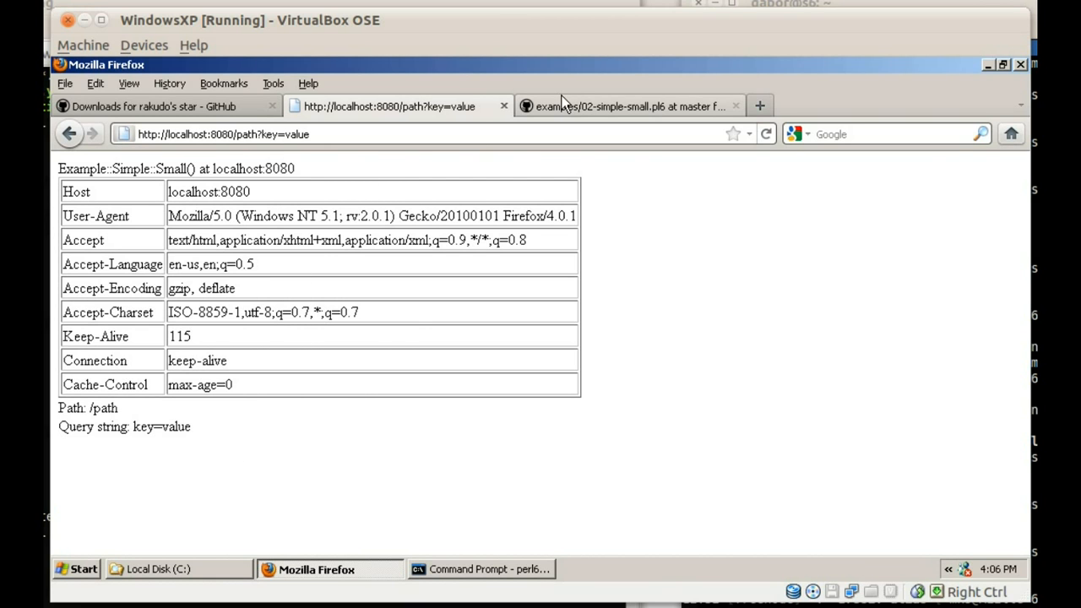
{"action": "left_click", "coordinate": [622, 105]}
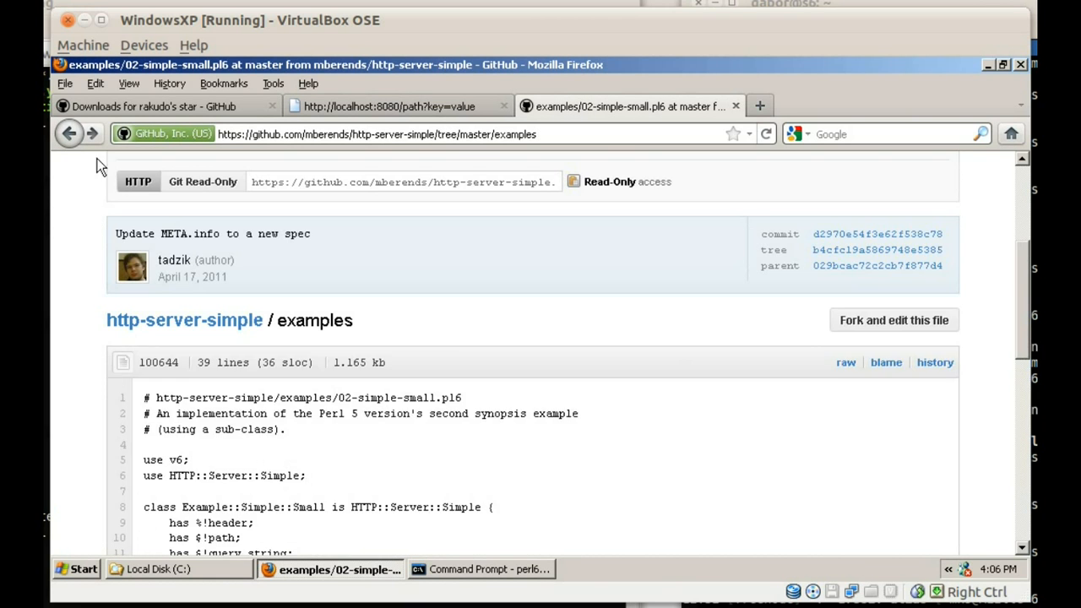